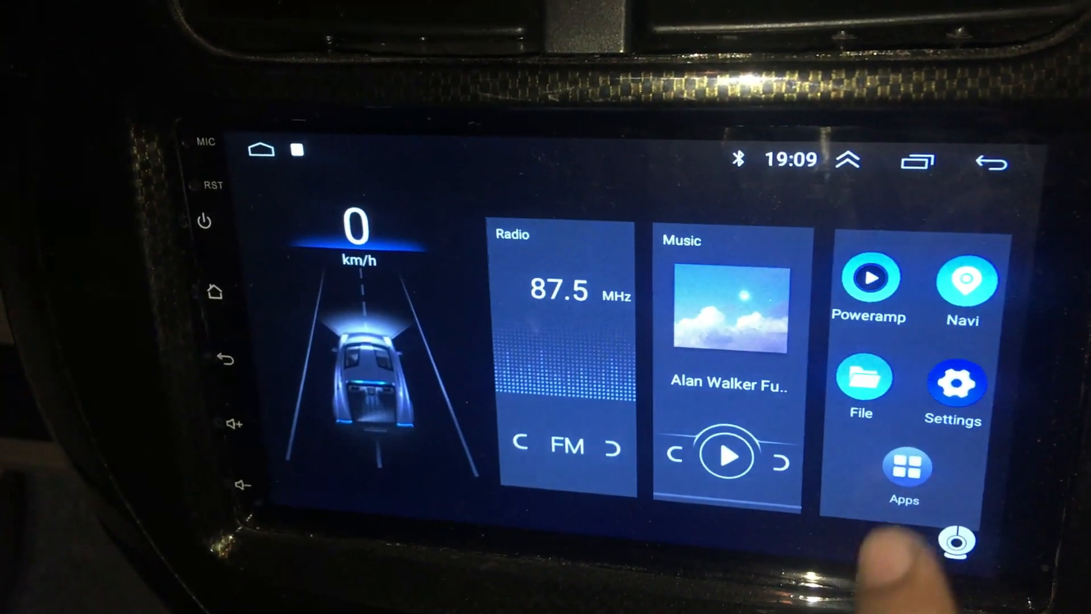
Step: Open the head unit's app grid and launch the Torque (OBD Check) app
{"action": "left_click", "coordinate": [905, 470]}
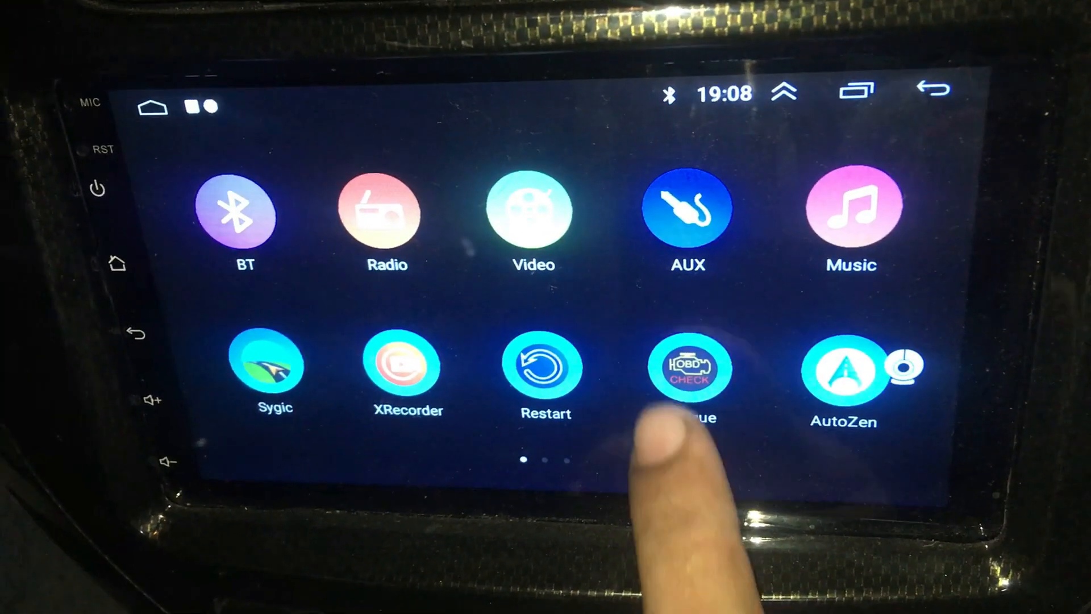
{"action": "left_click", "coordinate": [687, 369]}
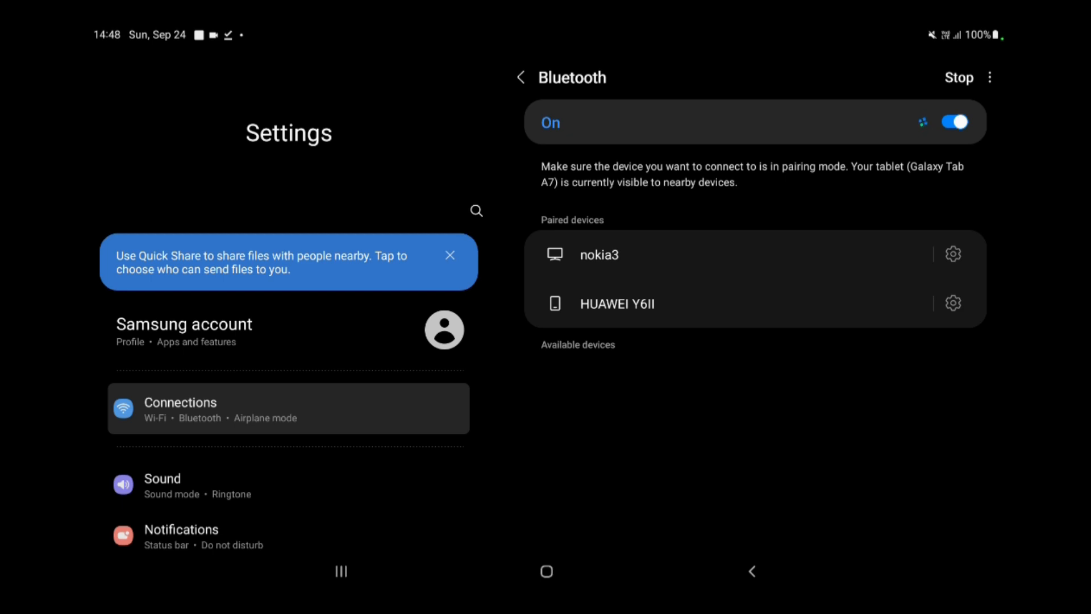
Step: Restart Bluetooth, select the found 00:1D:A5 OBDII adapter, and start entering its PIN
{"action": "left_click", "coordinate": [958, 78]}
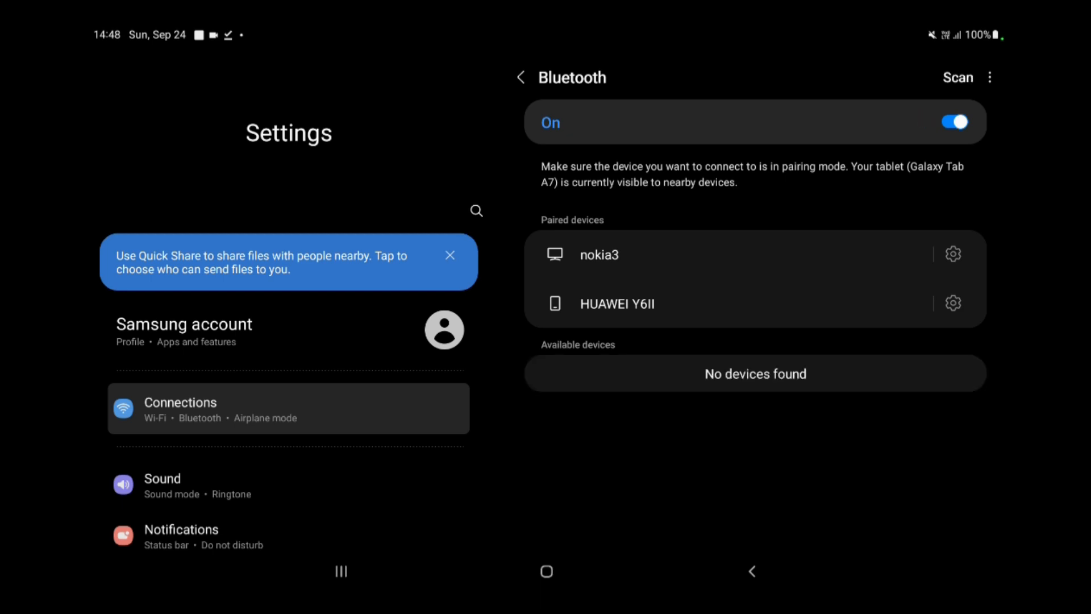
{"action": "left_click", "coordinate": [955, 121]}
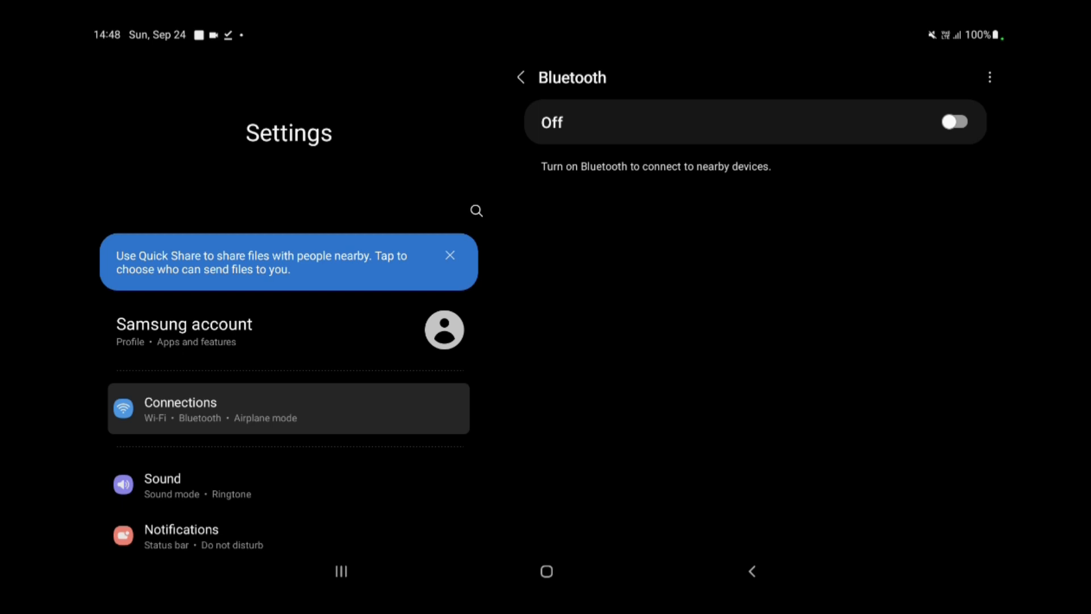
{"action": "left_click", "coordinate": [956, 122]}
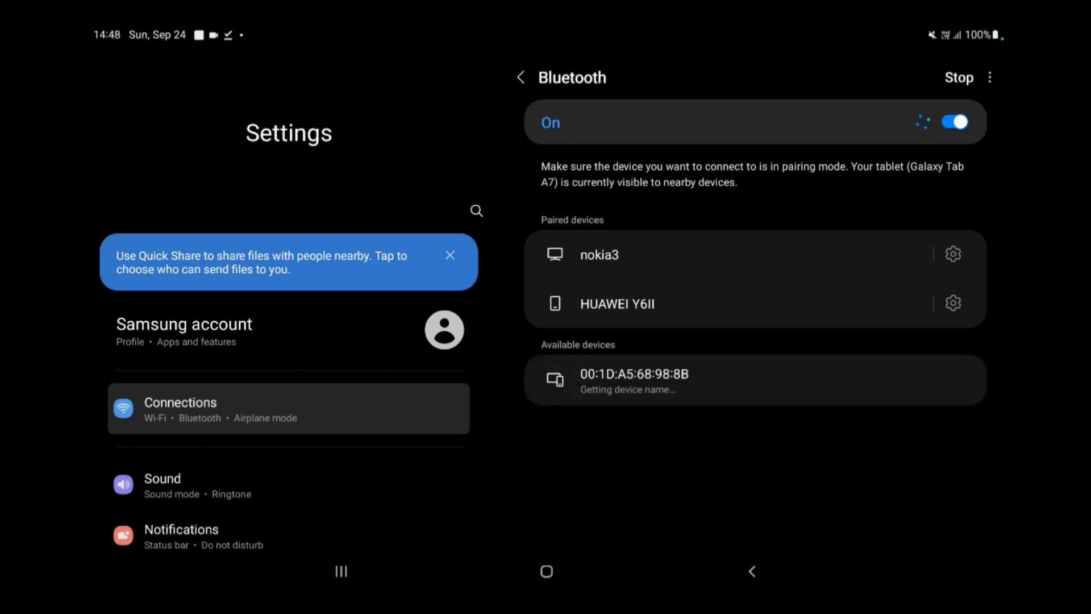
{"action": "left_click", "coordinate": [633, 379]}
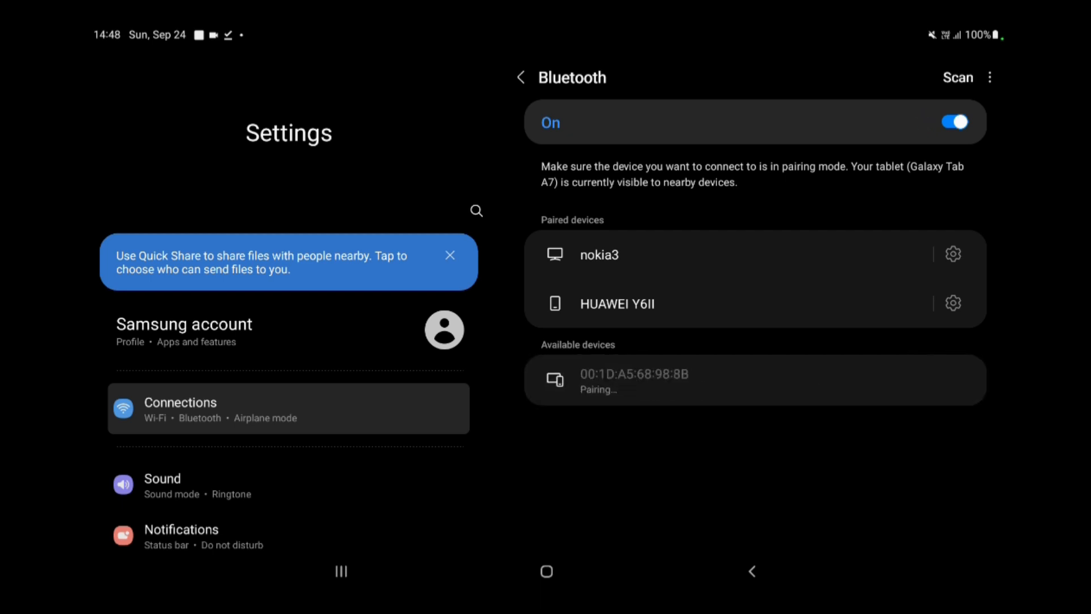
{"action": "left_click", "coordinate": [635, 379]}
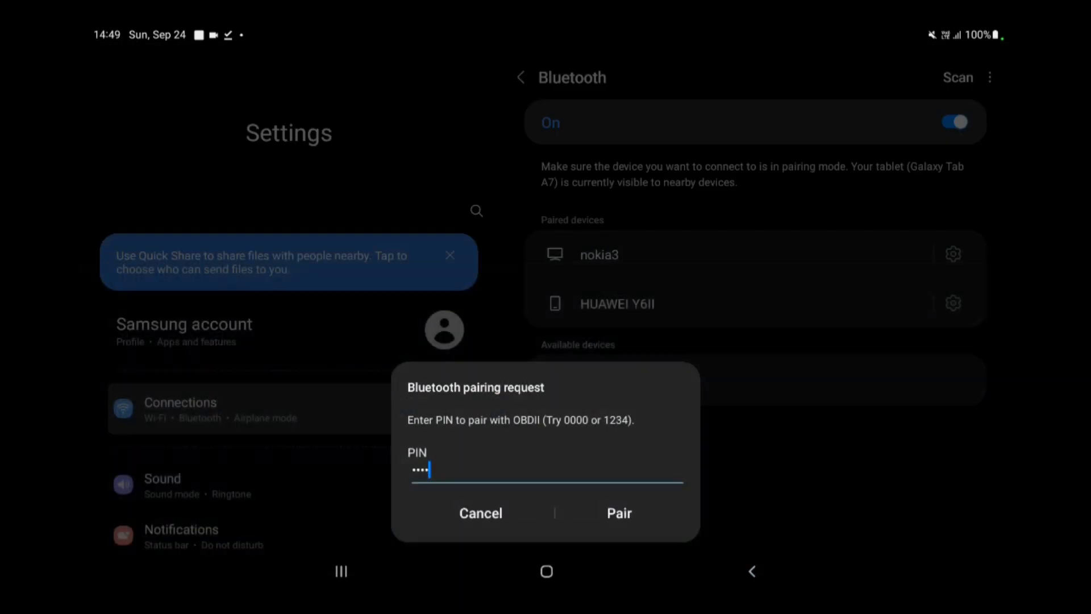
Step: Enter the adapter's PIN and confirm pairing with the OBDII adapter
{"action": "left_click", "coordinate": [619, 513]}
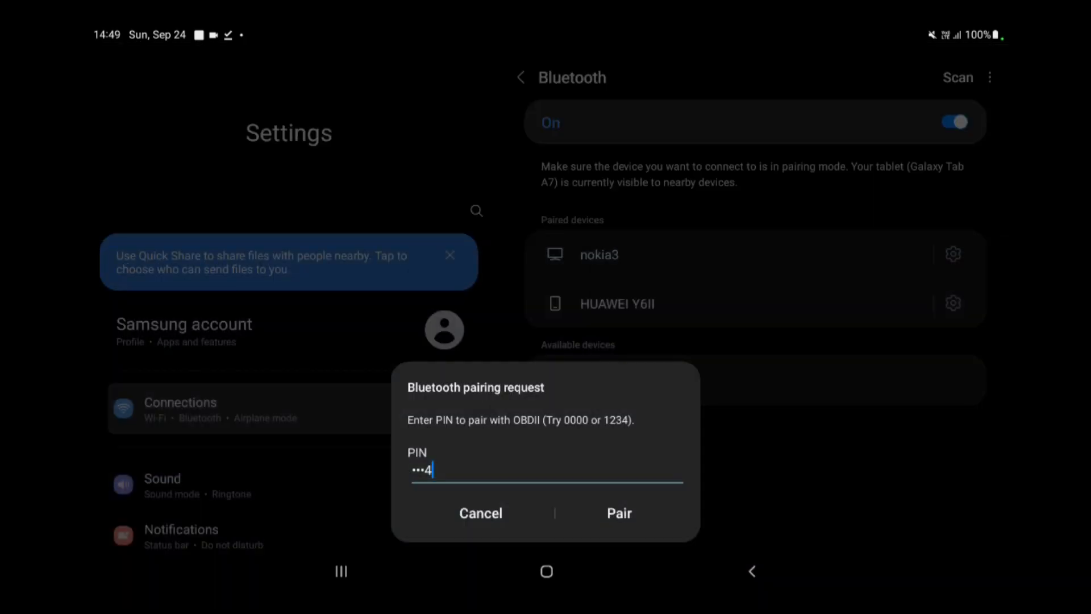
{"action": "left_click", "coordinate": [618, 513]}
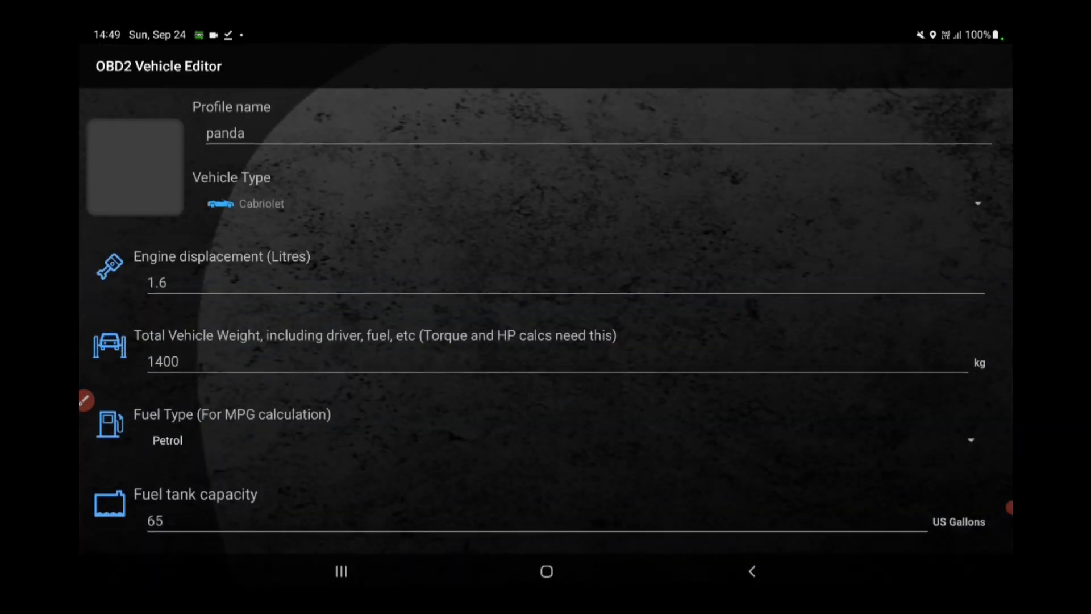
Step: Set the panda profile's vehicle type to Hatchback
{"action": "left_click", "coordinate": [978, 204]}
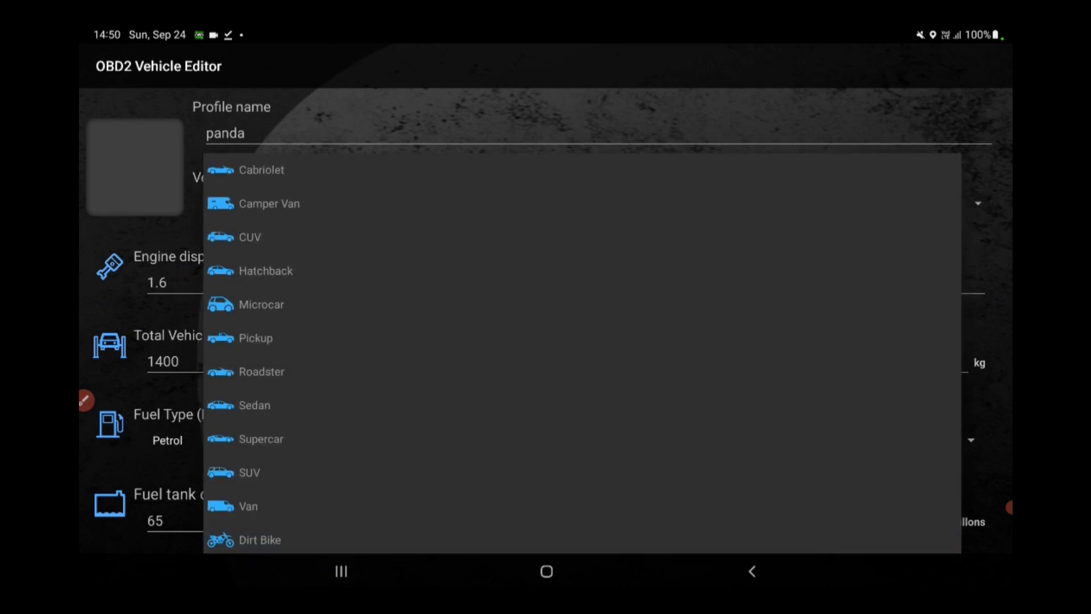
{"action": "left_click", "coordinate": [266, 270]}
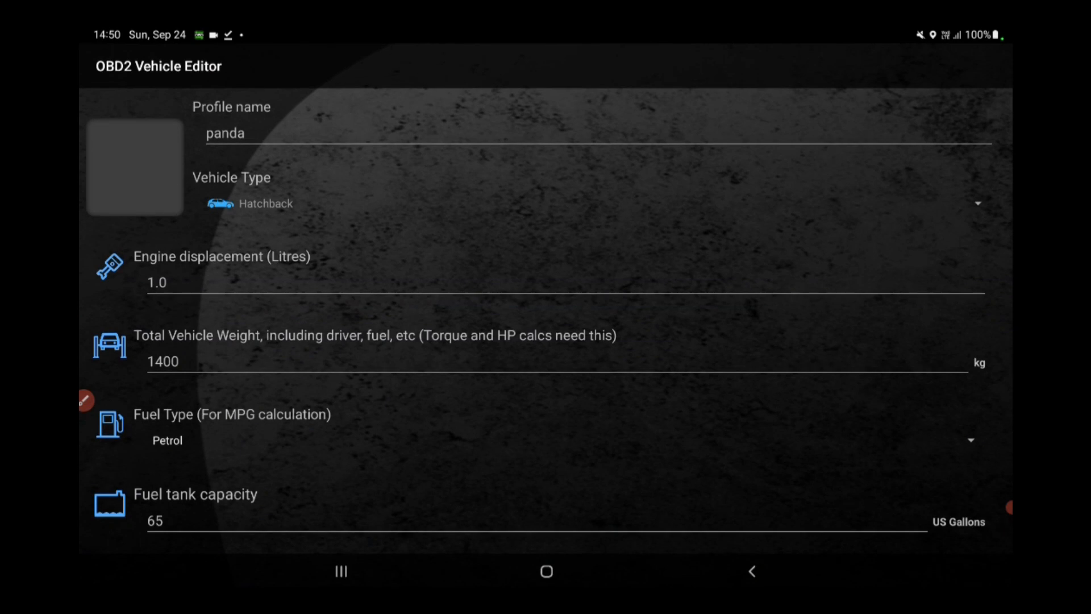
{"action": "scroll", "scroll_direction": "down", "scroll_amount": 3}
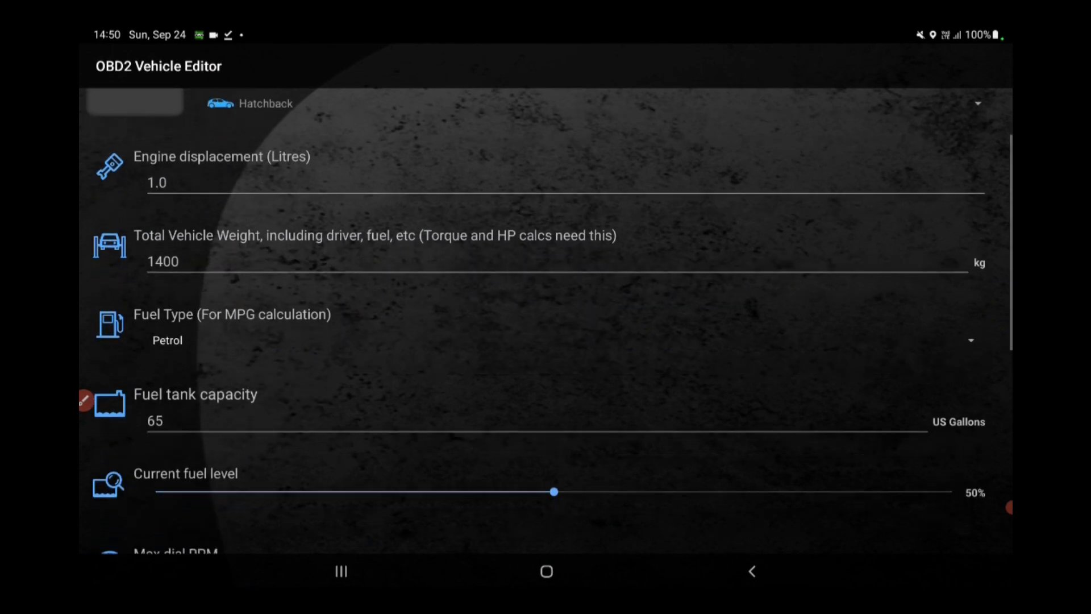
{"action": "scroll", "scroll_direction": "down", "scroll_amount": 3}
{"action": "type", "text": "35"}
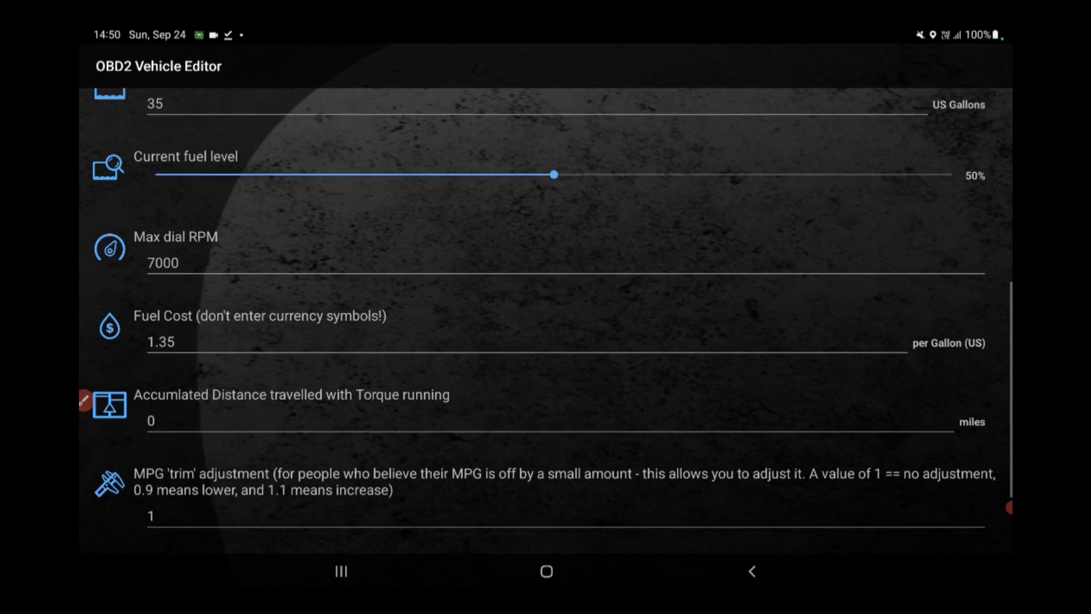
{"action": "scroll", "scroll_direction": "down", "scroll_amount": 3}
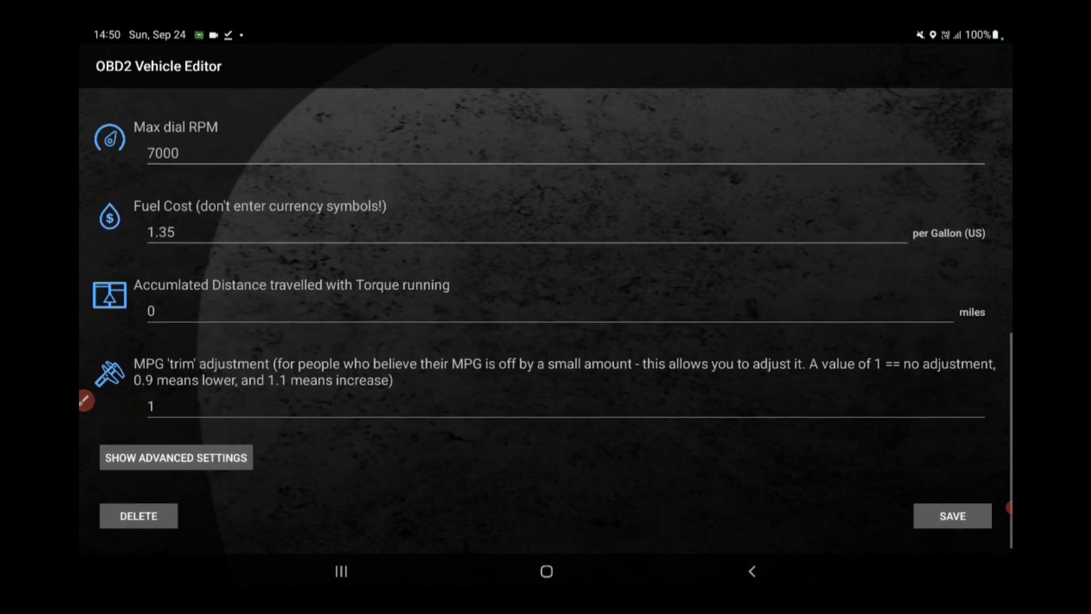
{"action": "scroll", "scroll_direction": "down", "scroll_amount": 3}
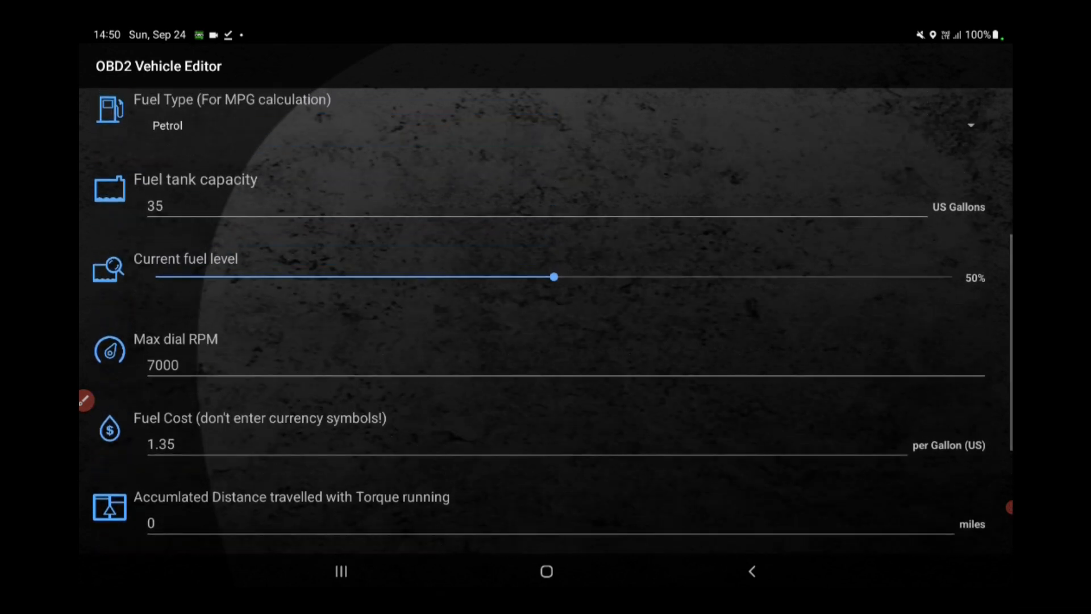
Step: Drag the current fuel level slider down to 22%
{"action": "left_click_drag", "start_coordinate": [553, 277], "coordinate": [458, 277]}
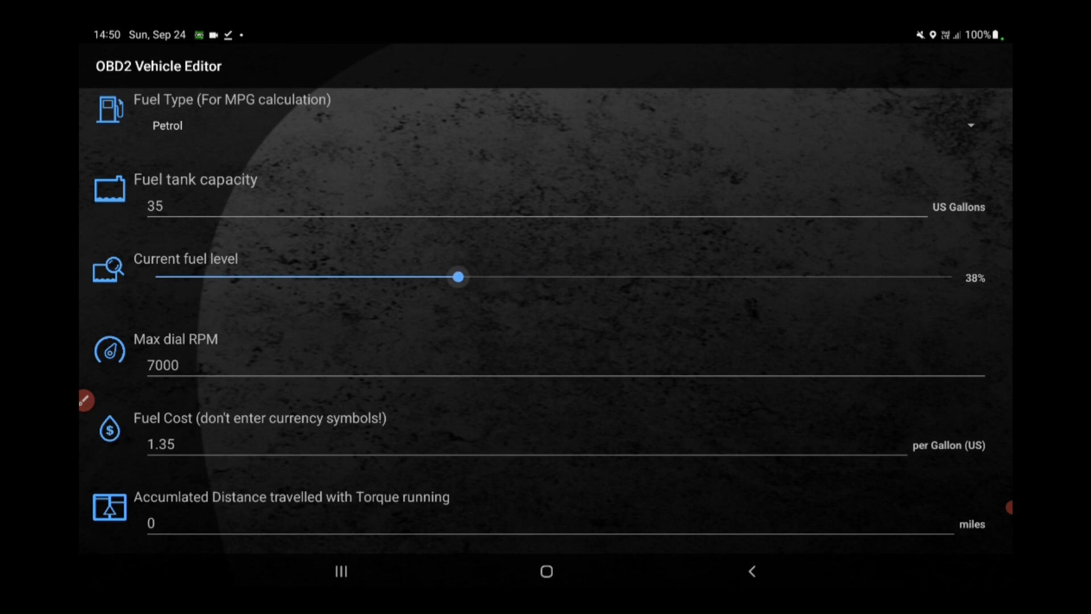
{"action": "left_click_drag", "start_coordinate": [458, 276], "coordinate": [332, 276]}
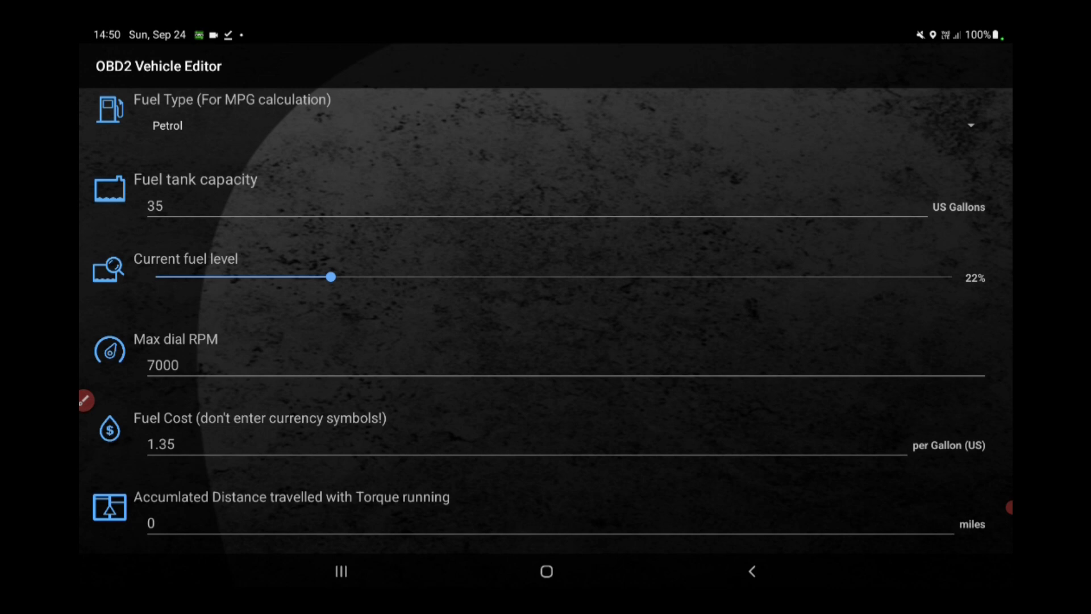
{"action": "scroll", "scroll_direction": "down", "scroll_amount": 3}
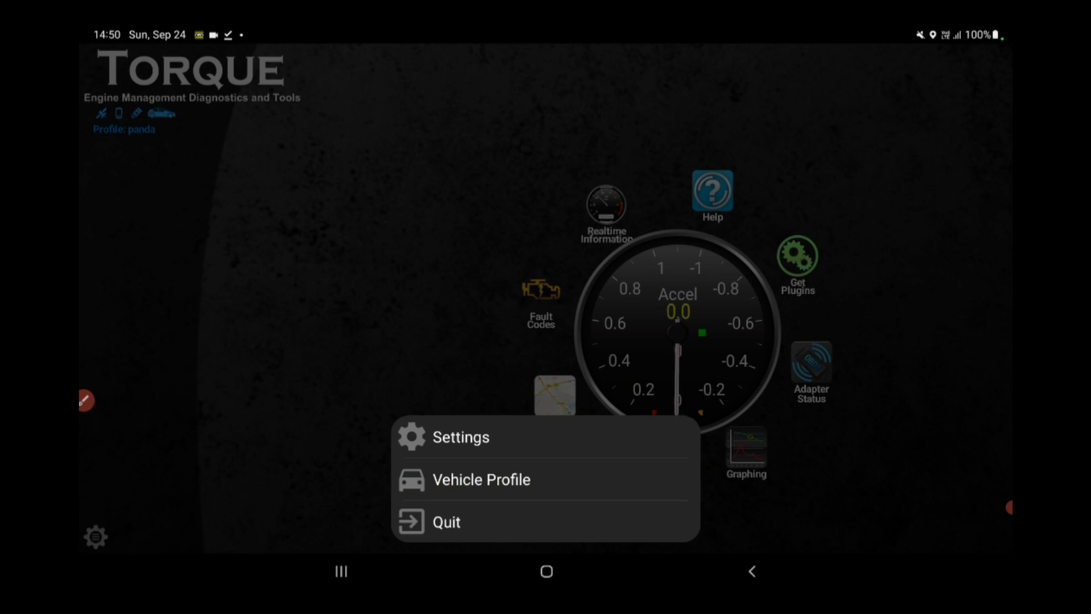
Step: Open Torque's unit preferences and show distances in kilometres instead of miles
{"action": "left_click", "coordinate": [460, 436]}
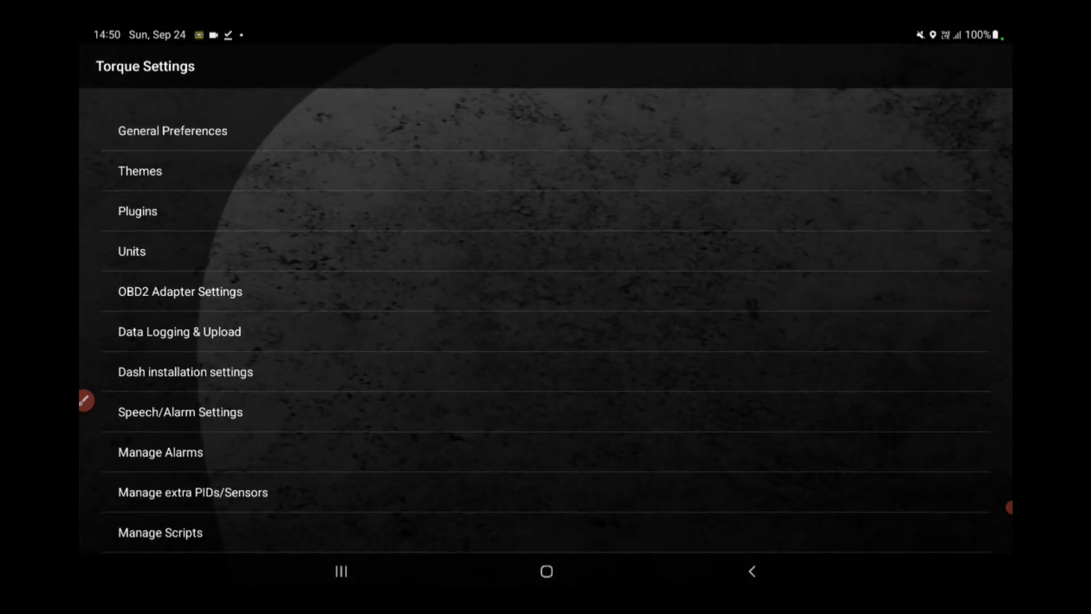
{"action": "left_click", "coordinate": [131, 252]}
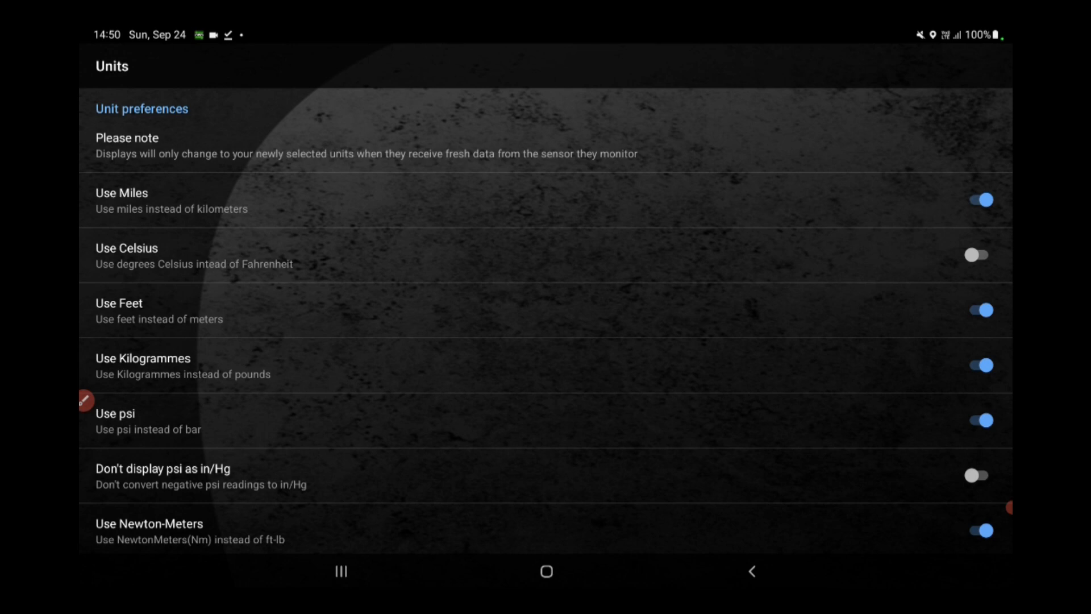
{"action": "left_click", "coordinate": [980, 201]}
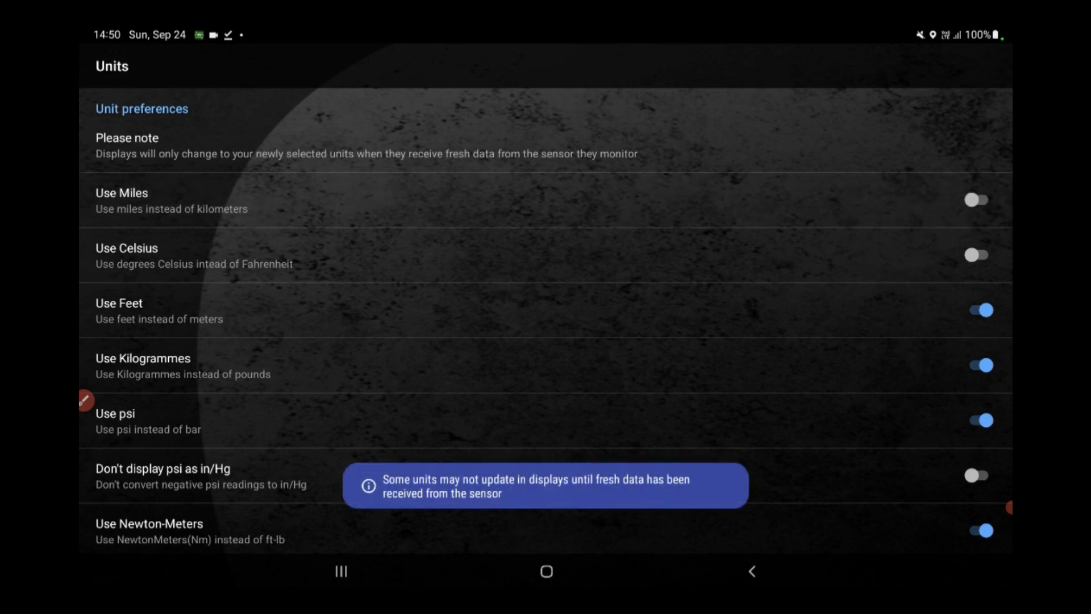
{"action": "scroll", "scroll_direction": "down", "scroll_amount": 3}
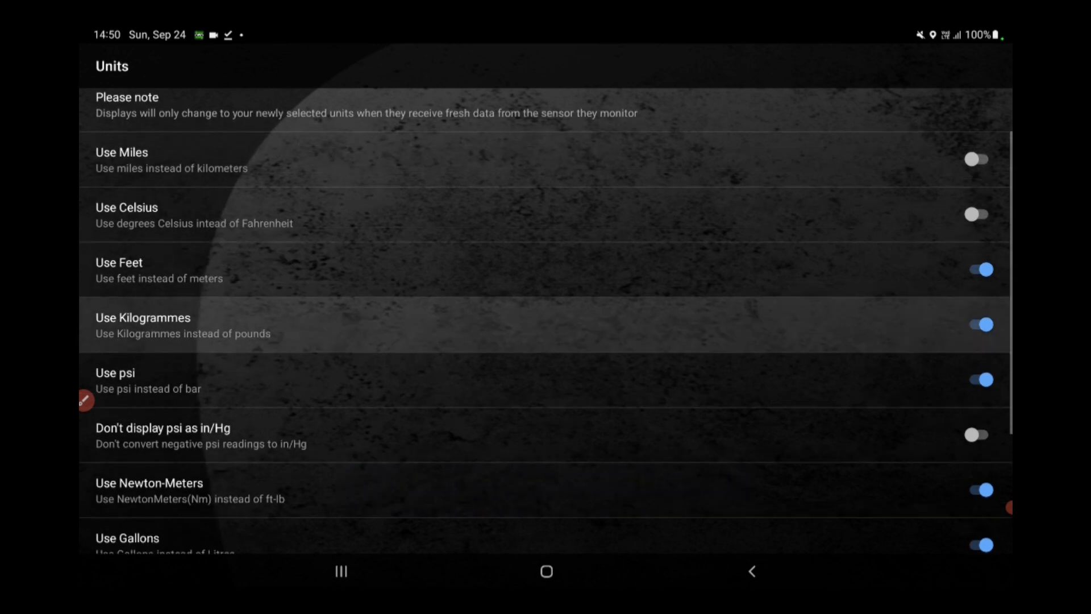
{"action": "scroll", "scroll_direction": "down", "scroll_amount": 3}
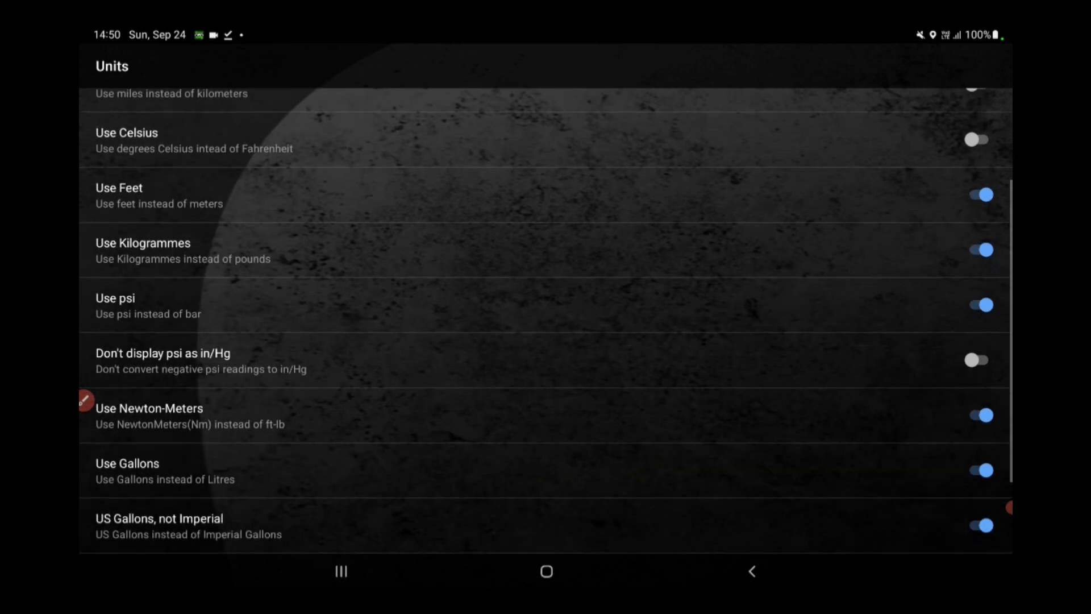
{"action": "scroll", "scroll_direction": "down", "scroll_amount": 3}
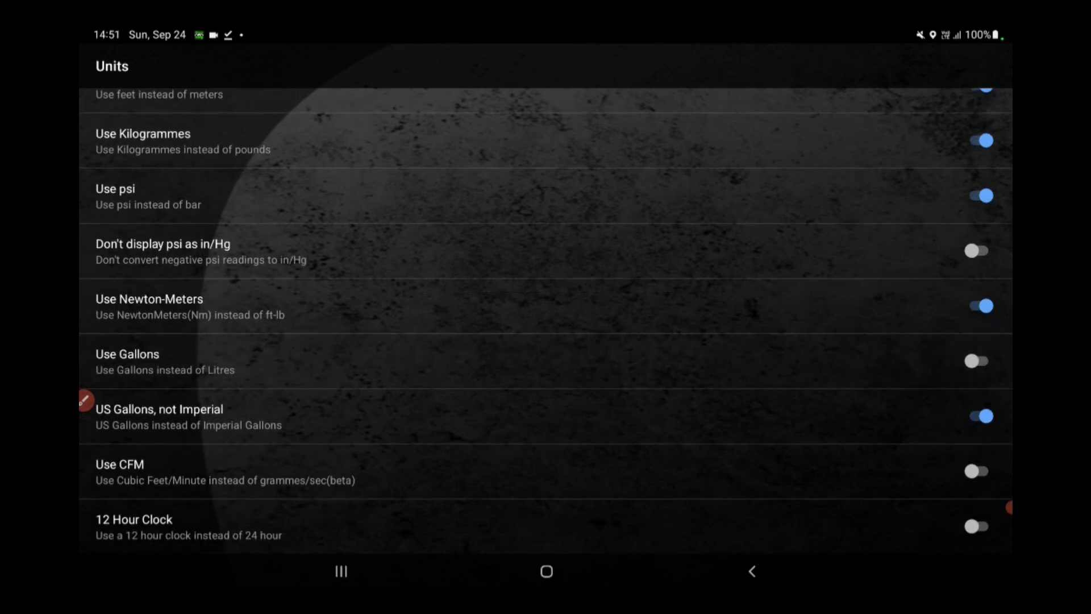
Step: Toggle Use Gallons on and back off, review the units, and exit
{"action": "left_click", "coordinate": [979, 358]}
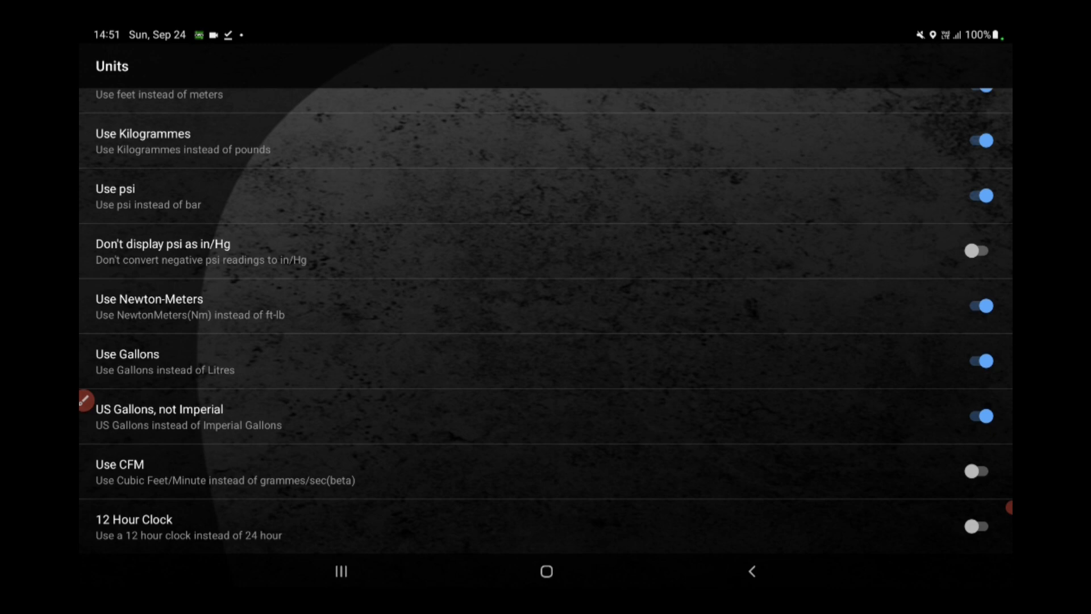
{"action": "left_click", "coordinate": [980, 360]}
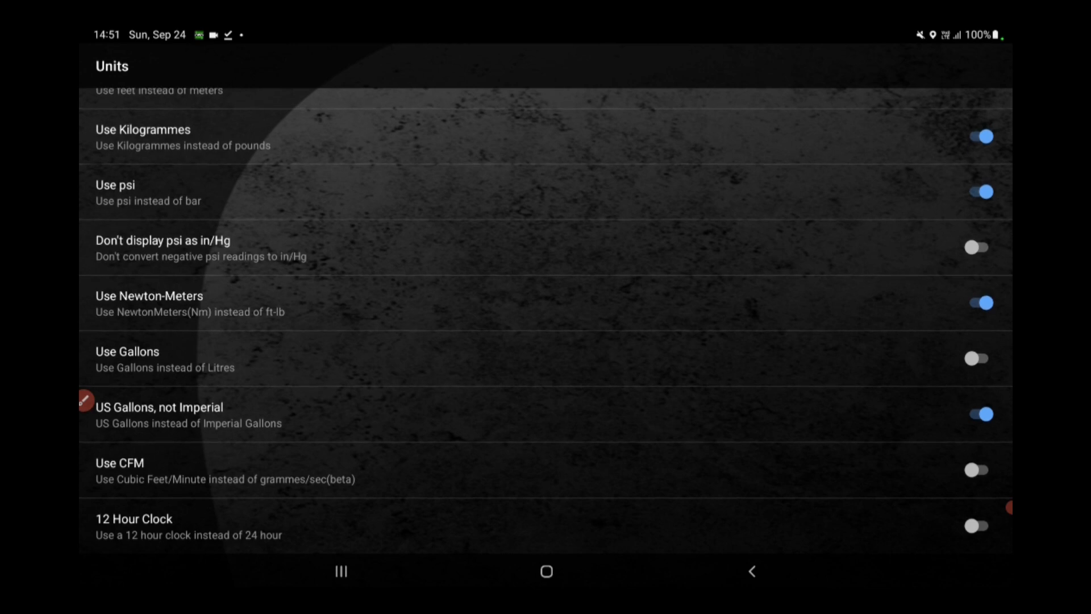
{"action": "scroll", "scroll_direction": "down", "scroll_amount": 3}
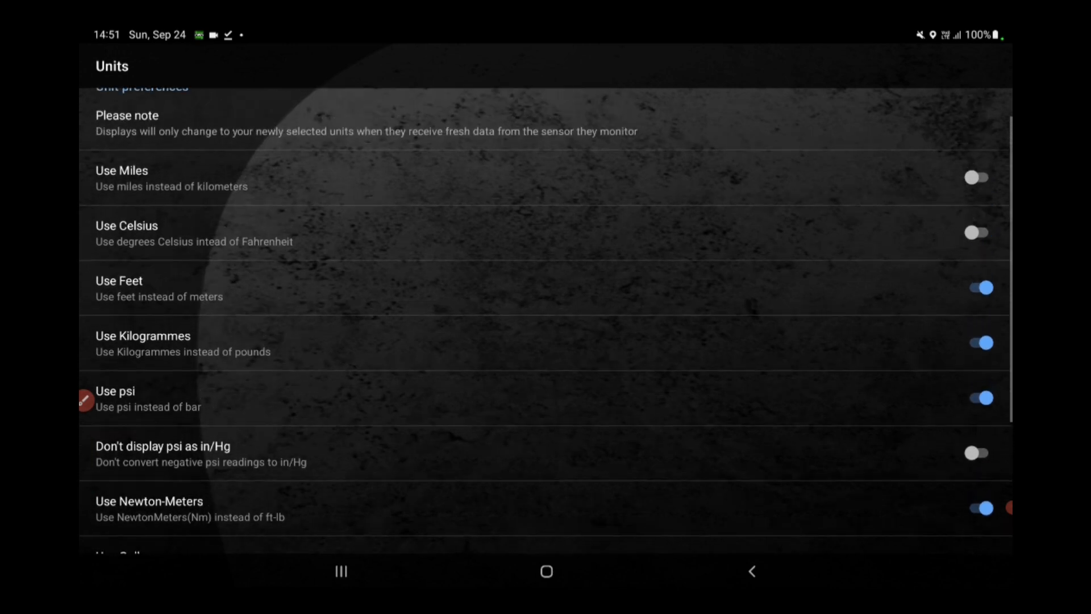
{"action": "scroll", "scroll_direction": "down", "scroll_amount": 3}
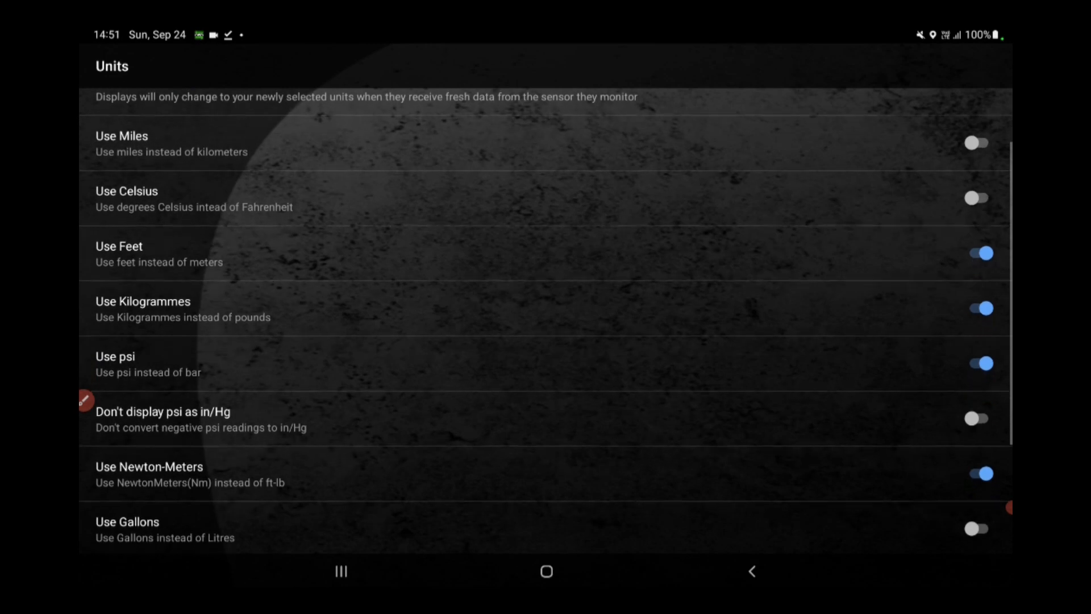
{"action": "scroll", "scroll_direction": "down", "scroll_amount": 3}
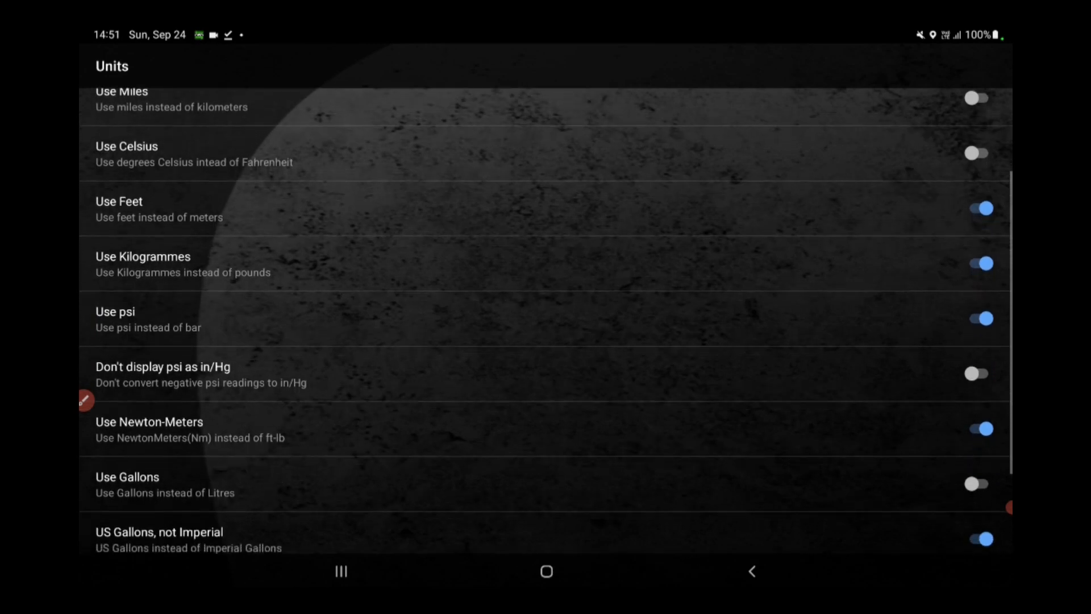
{"action": "scroll", "scroll_direction": "down", "scroll_amount": 3}
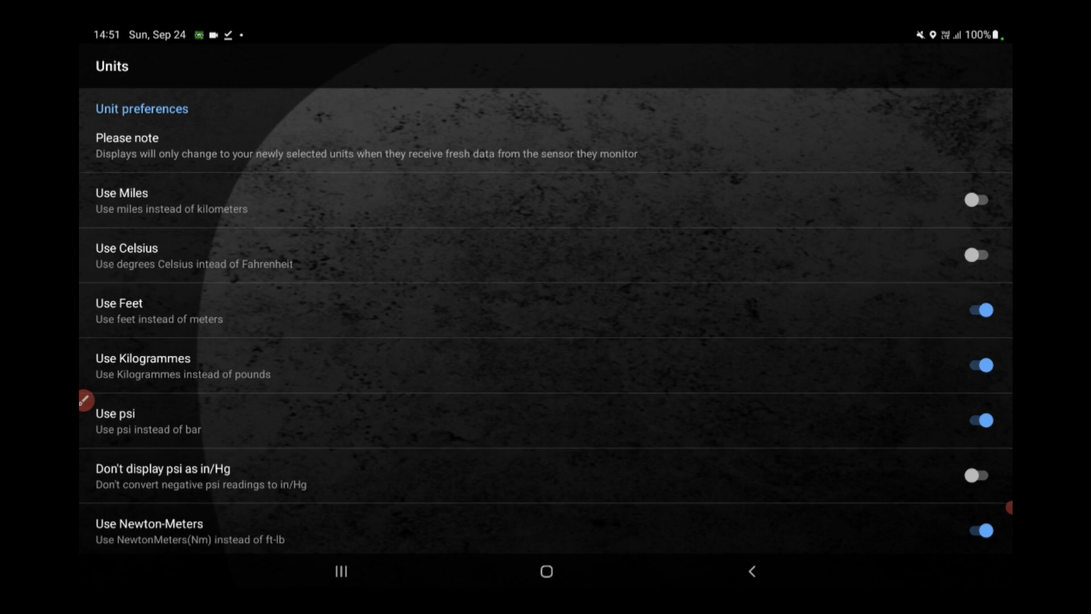
{"action": "left_click", "coordinate": [752, 572]}
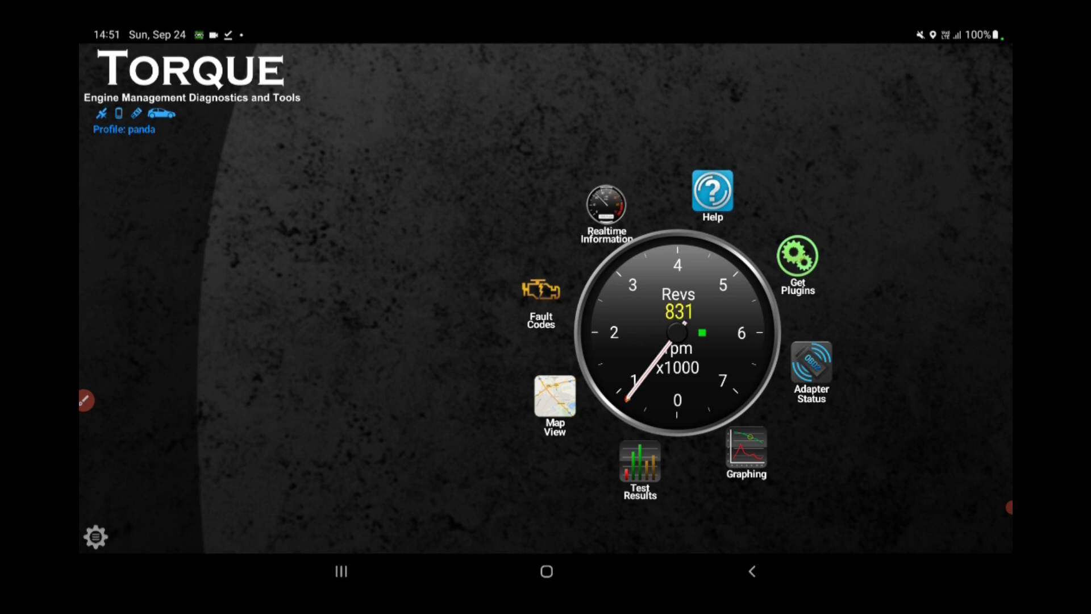
{"action": "left_click", "coordinate": [539, 302]}
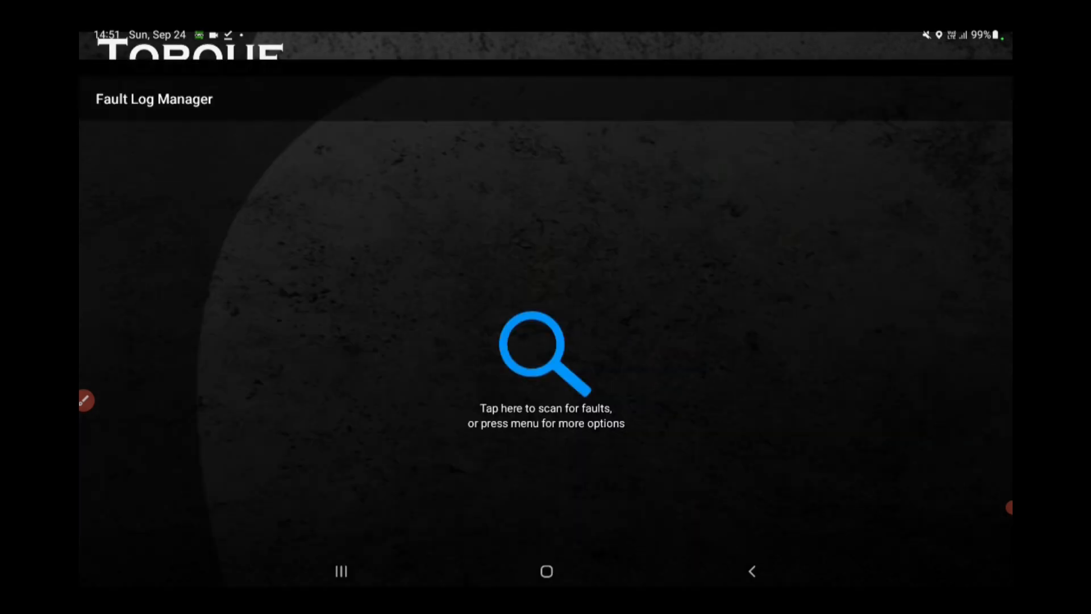
{"action": "left_click", "coordinate": [537, 354]}
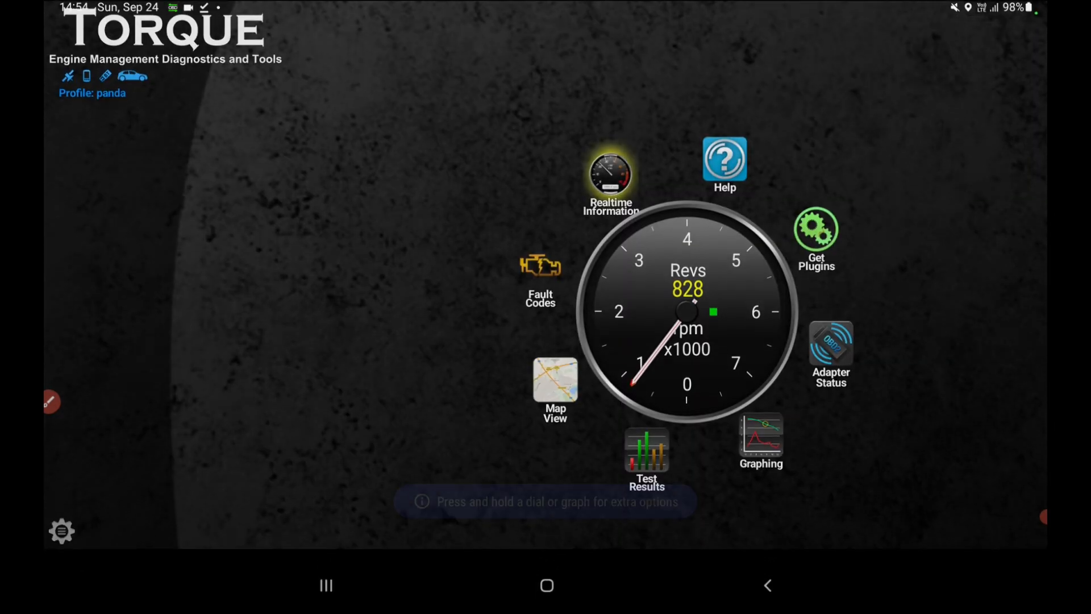
Step: Open the Realtime Information gauge dashboard
{"action": "left_click", "coordinate": [612, 171]}
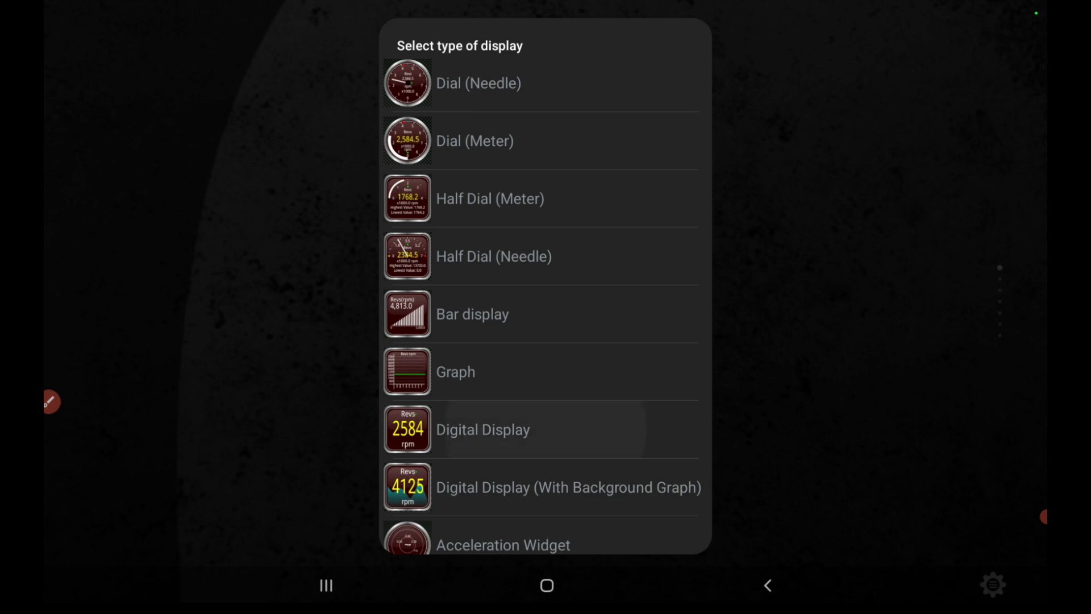
Step: Add a digital Average trip speed gauge and drag it to the top-left corner
{"action": "left_click", "coordinate": [482, 429]}
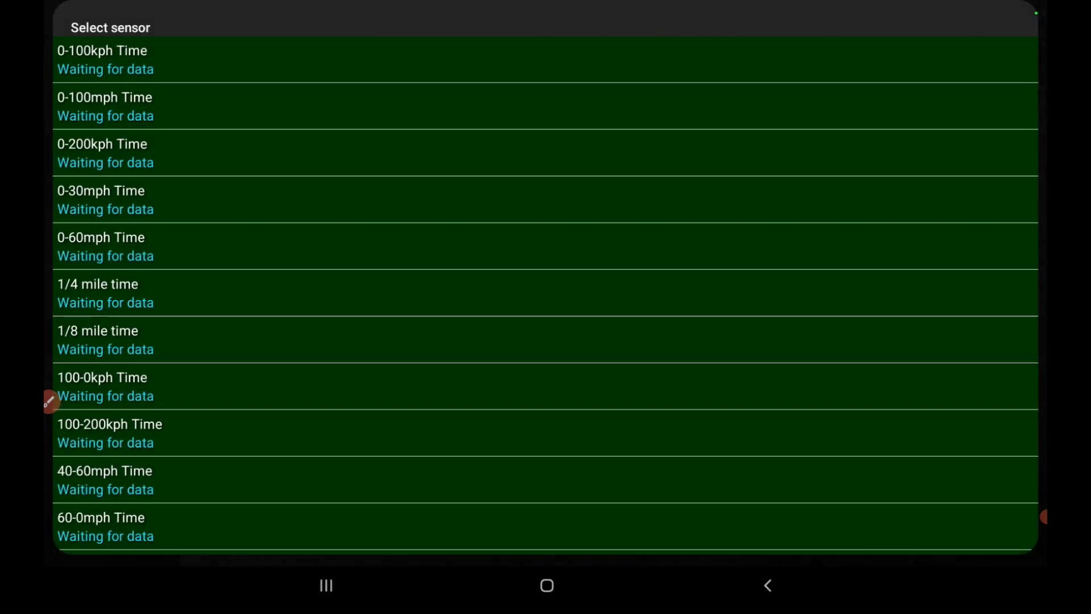
{"action": "scroll", "scroll_direction": "down", "scroll_amount": 3}
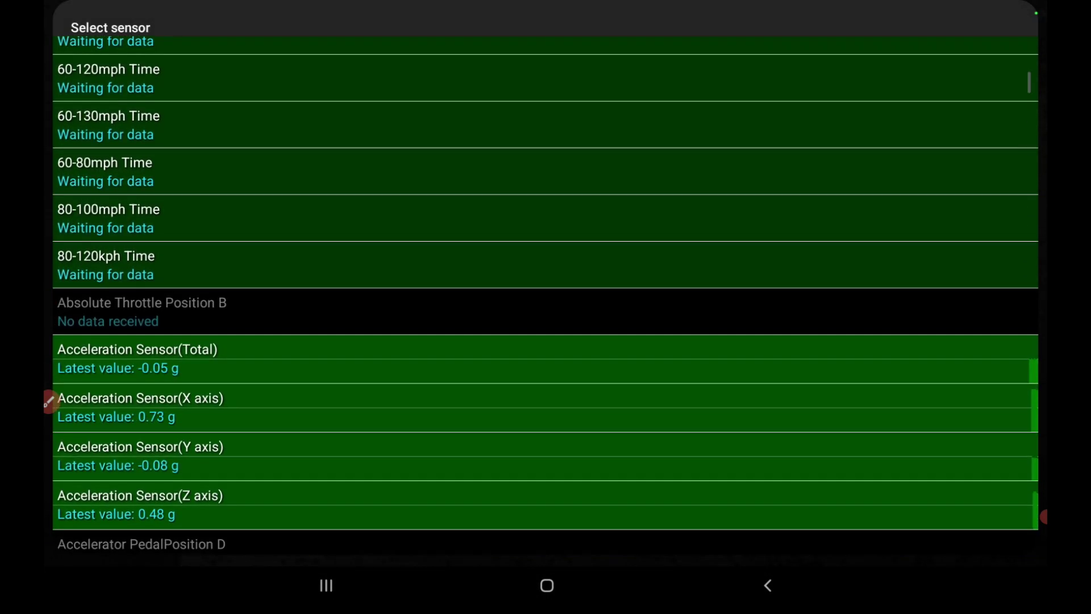
{"action": "scroll", "scroll_direction": "down", "scroll_amount": 3}
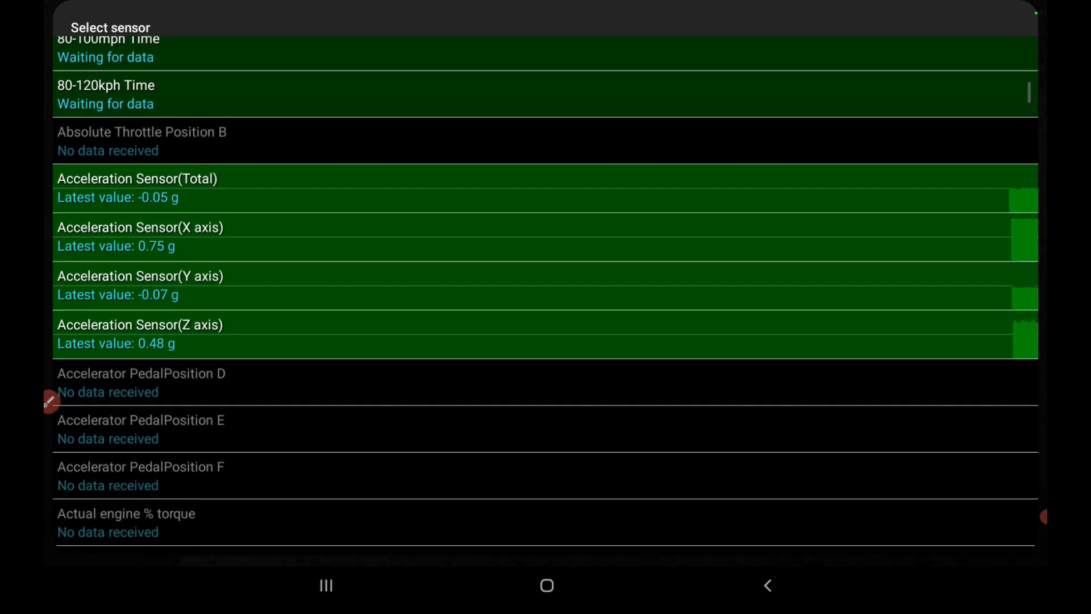
{"action": "scroll", "scroll_direction": "down", "scroll_amount": 3}
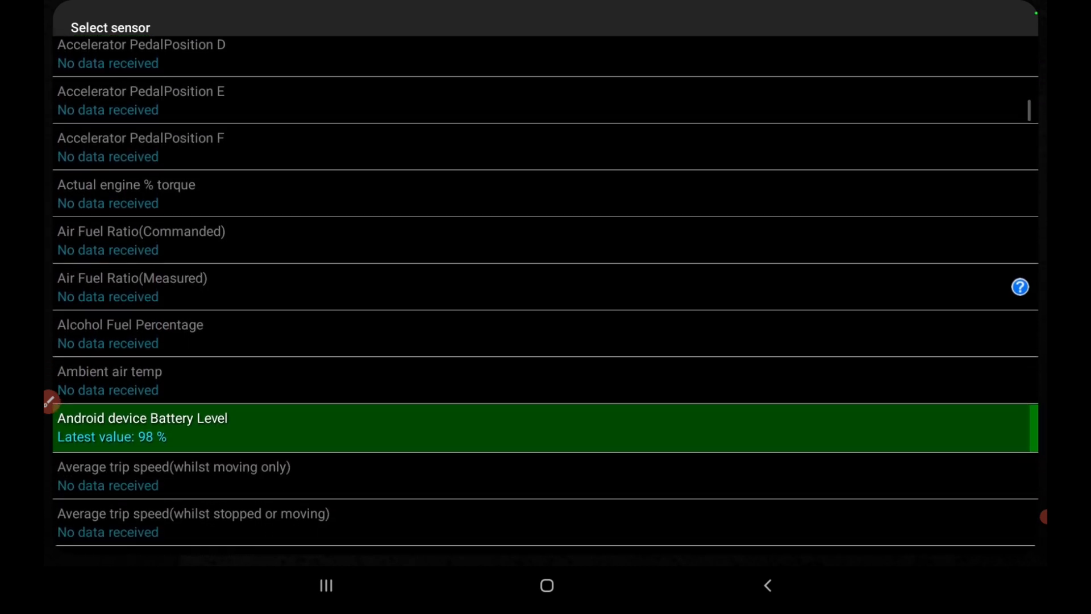
{"action": "scroll", "scroll_direction": "down", "scroll_amount": 3}
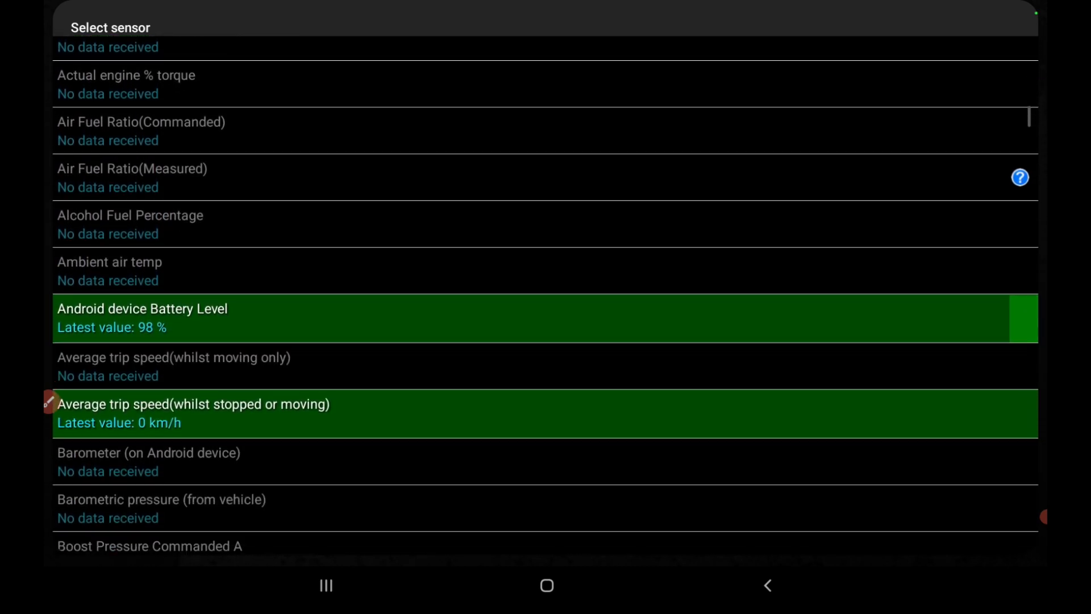
{"action": "scroll", "scroll_direction": "down", "scroll_amount": 3}
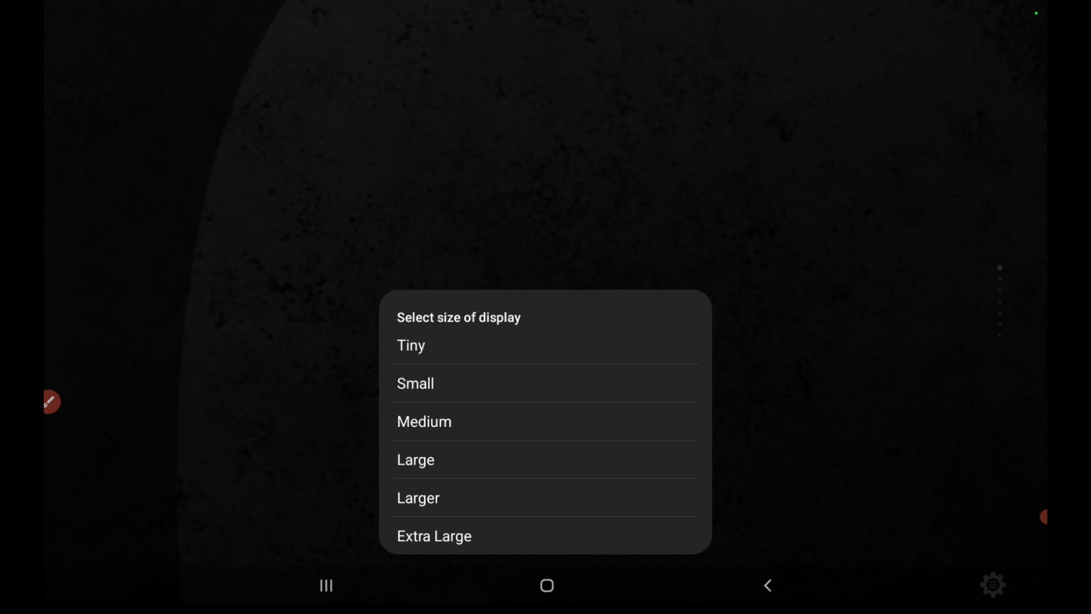
{"action": "left_click", "coordinate": [424, 422]}
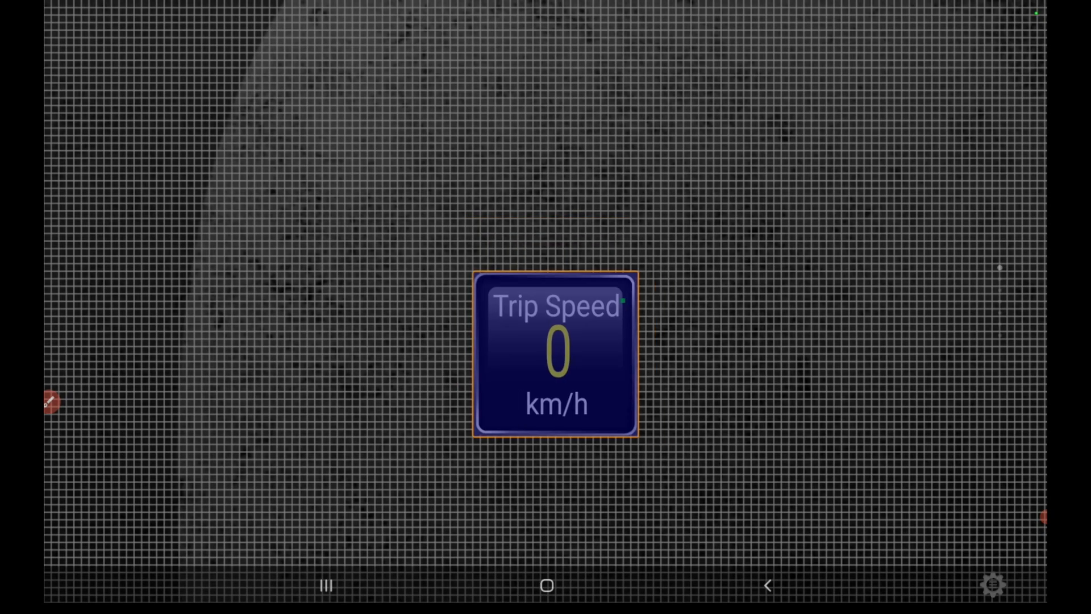
{"action": "left_click_drag", "start_coordinate": [554, 354], "coordinate": [195, 118]}
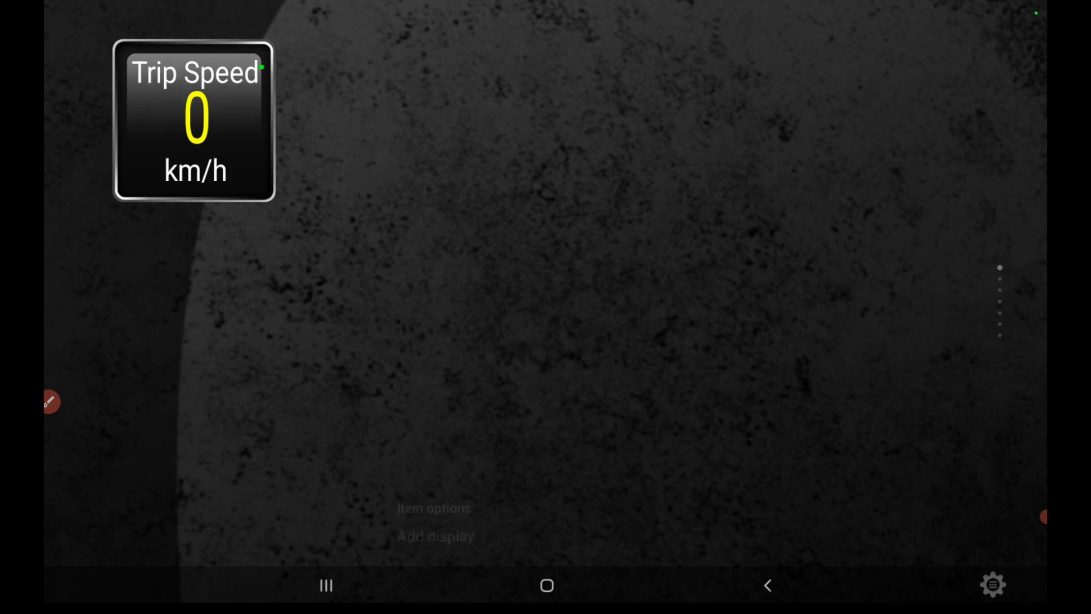
{"action": "left_click", "coordinate": [435, 535]}
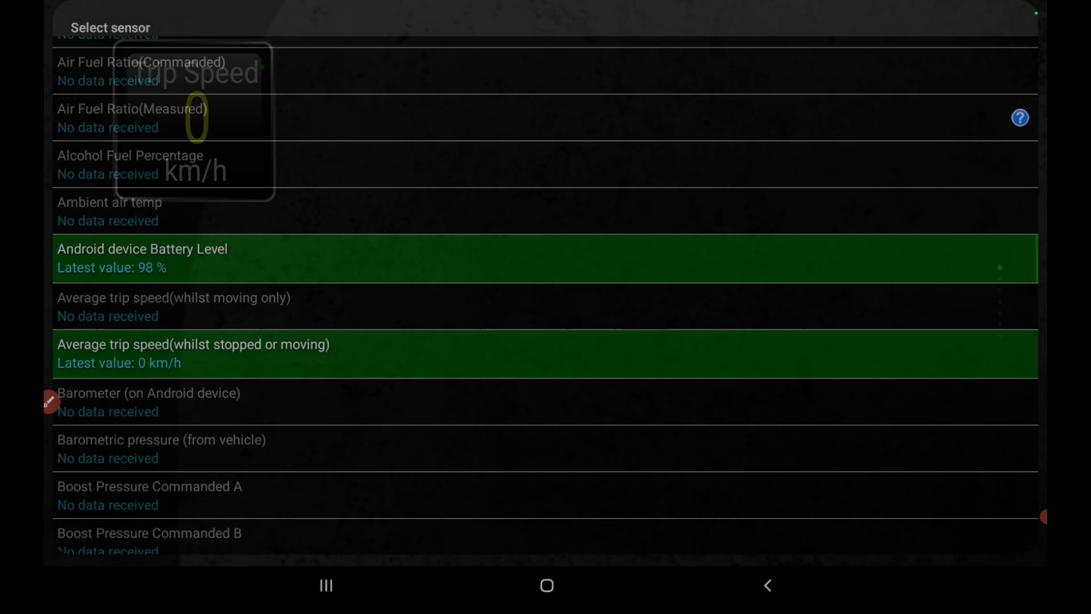
Step: Delete the digital Revs display and bring up options for the empty dashboard area
{"action": "scroll", "scroll_direction": "down", "scroll_amount": 3}
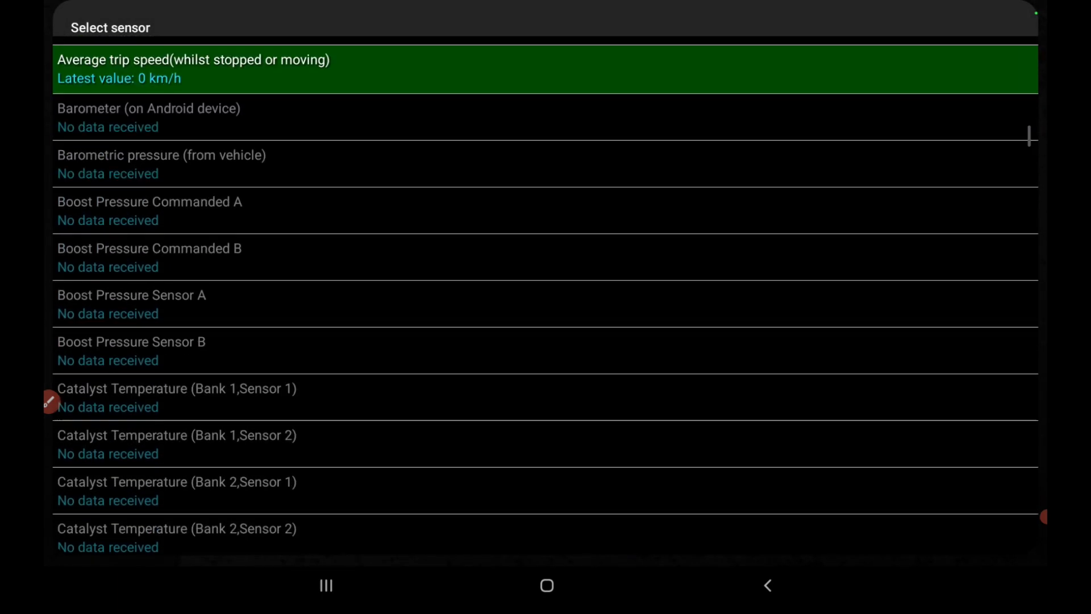
{"action": "scroll", "scroll_direction": "down", "scroll_amount": 3}
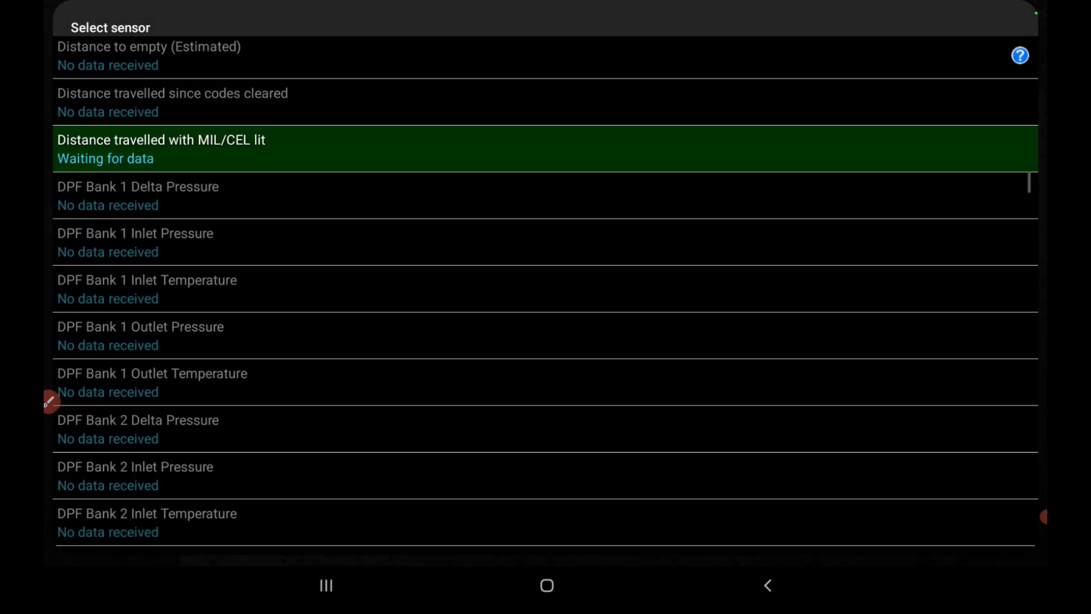
{"action": "scroll", "scroll_direction": "down", "scroll_amount": 3}
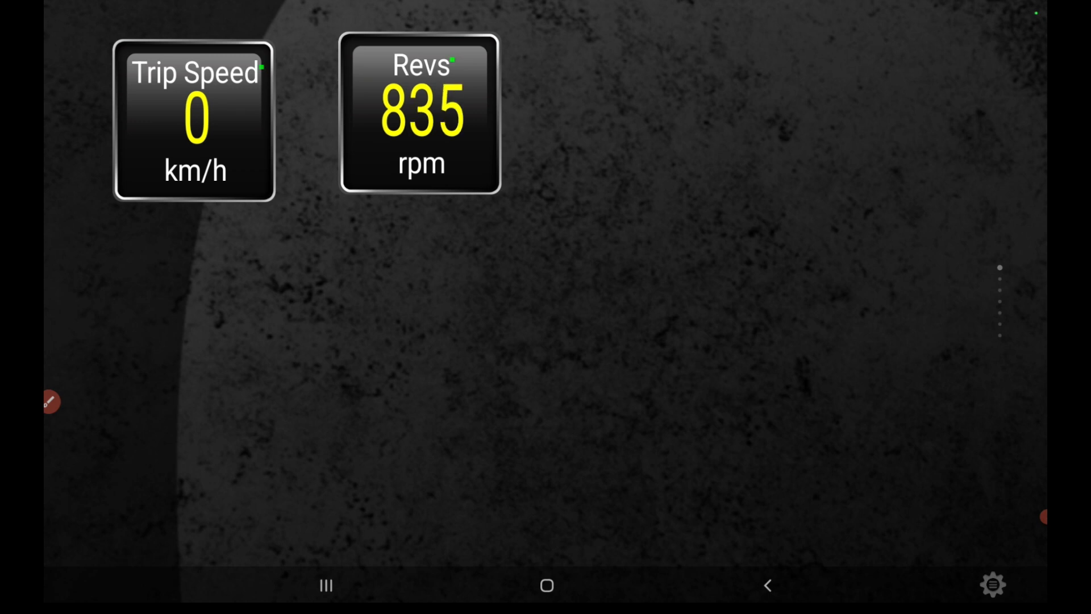
{"action": "left_click", "coordinate": [419, 111]}
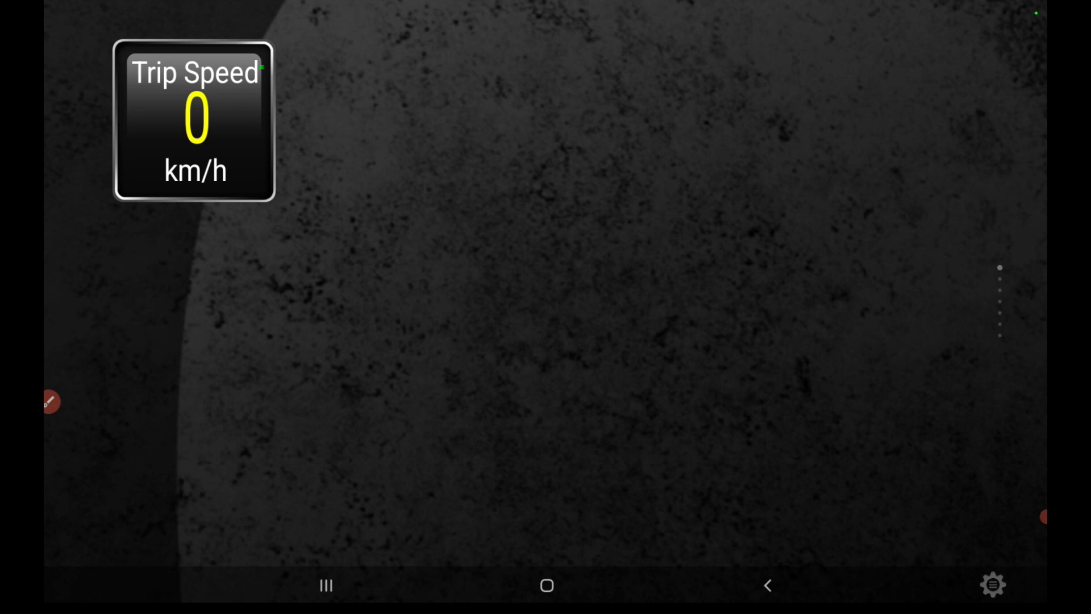
{"action": "left_click", "coordinate": [192, 122]}
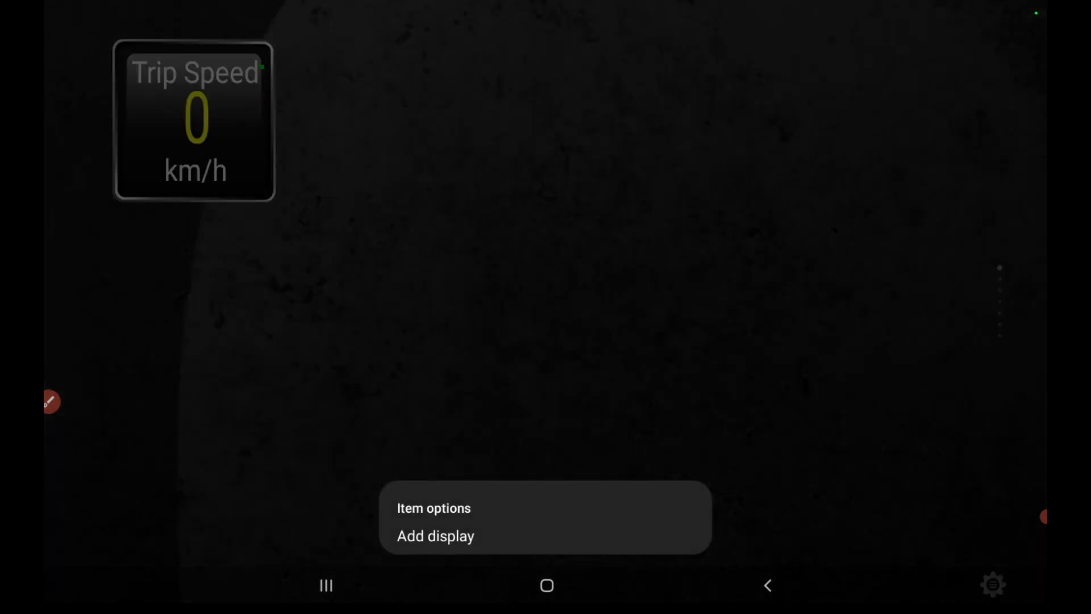
Step: Add a Dial (Needle) gauge for Engine RPM beside the Trip Speed gauge
{"action": "left_click", "coordinate": [437, 535]}
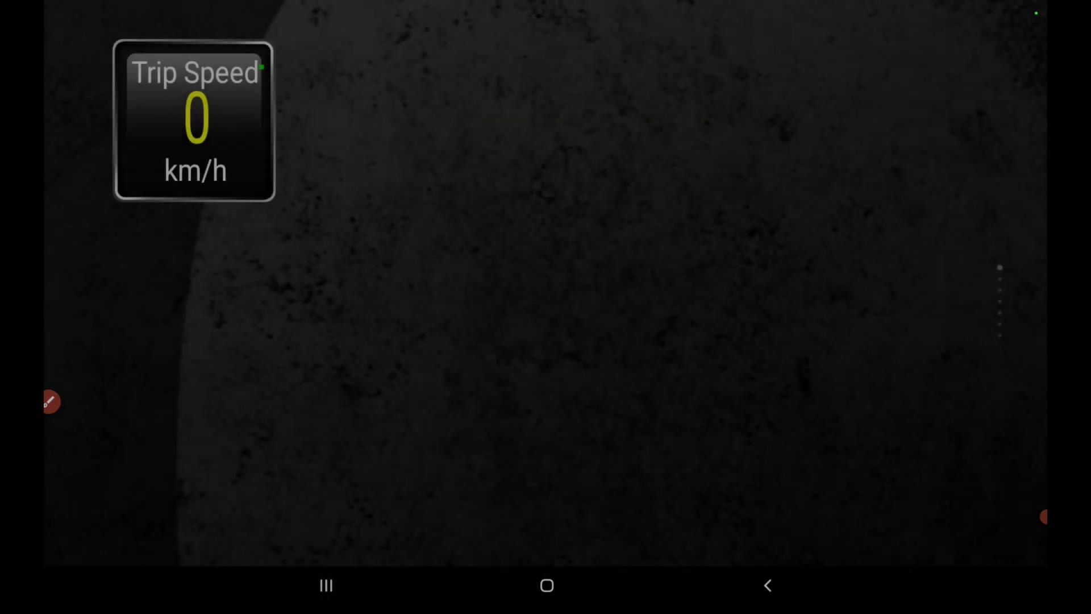
{"action": "left_click", "coordinate": [194, 119]}
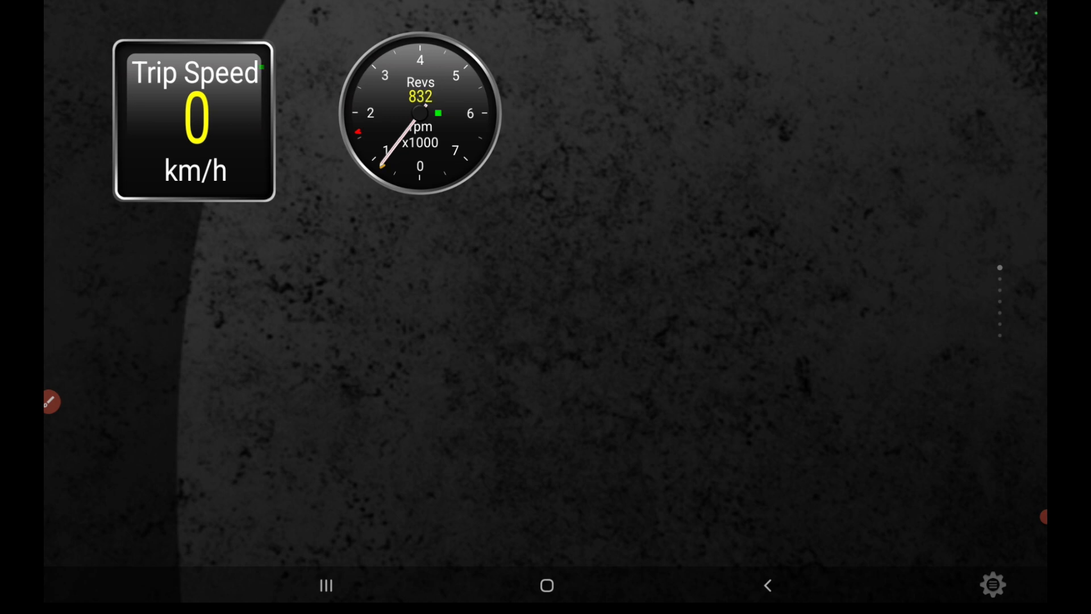
{"action": "left_click", "coordinate": [419, 109]}
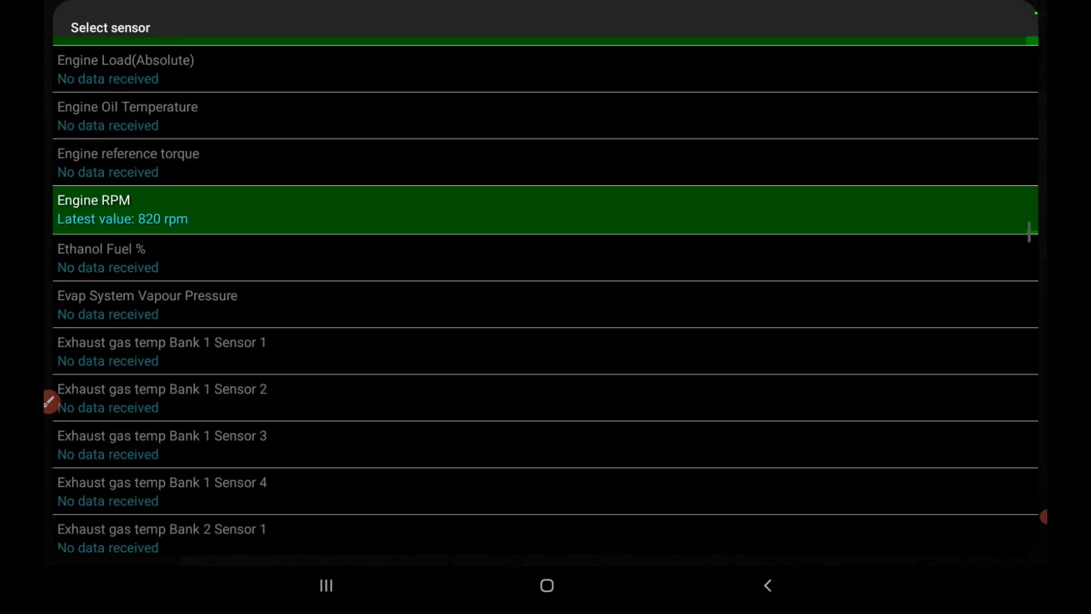
Step: Browse the sensor list to add GPS vs OBD Speed difference and Fuel Remaining displays
{"action": "scroll", "scroll_direction": "down", "scroll_amount": 3}
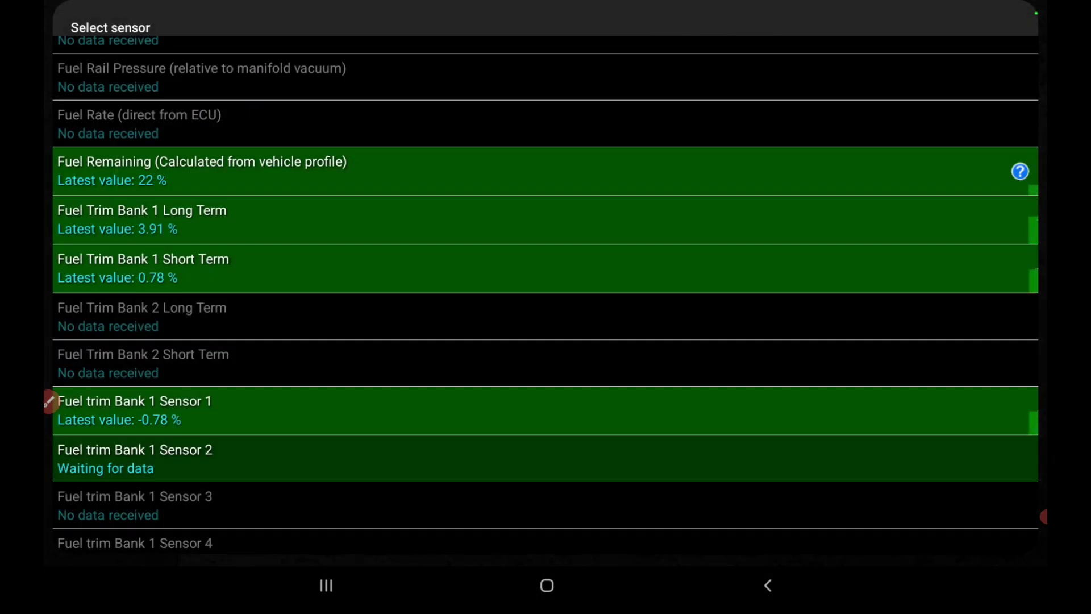
{"action": "scroll", "scroll_direction": "down", "scroll_amount": 3}
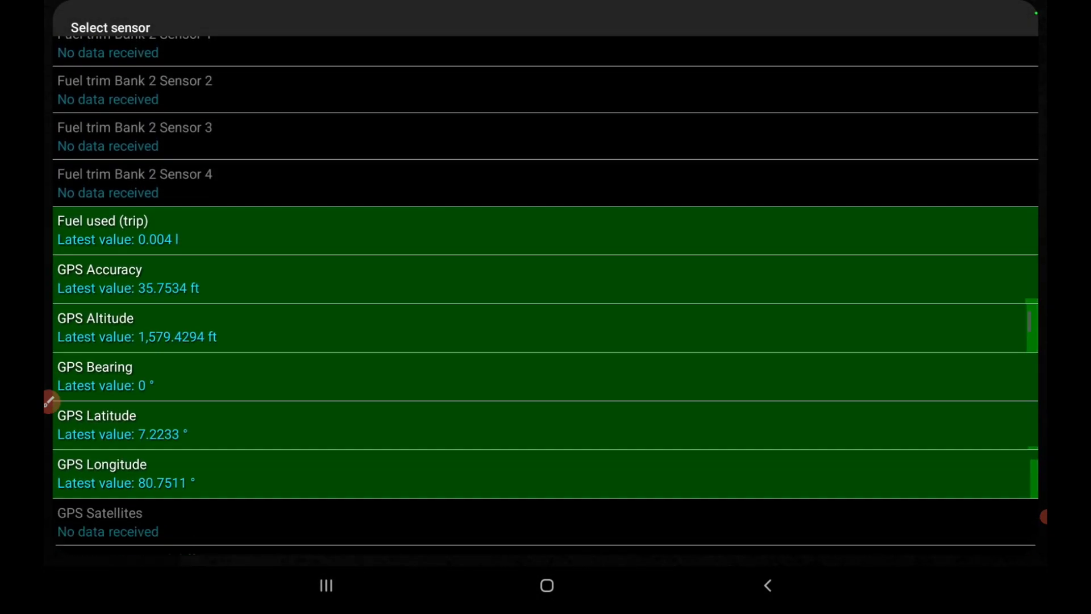
{"action": "scroll", "scroll_direction": "down", "scroll_amount": 3}
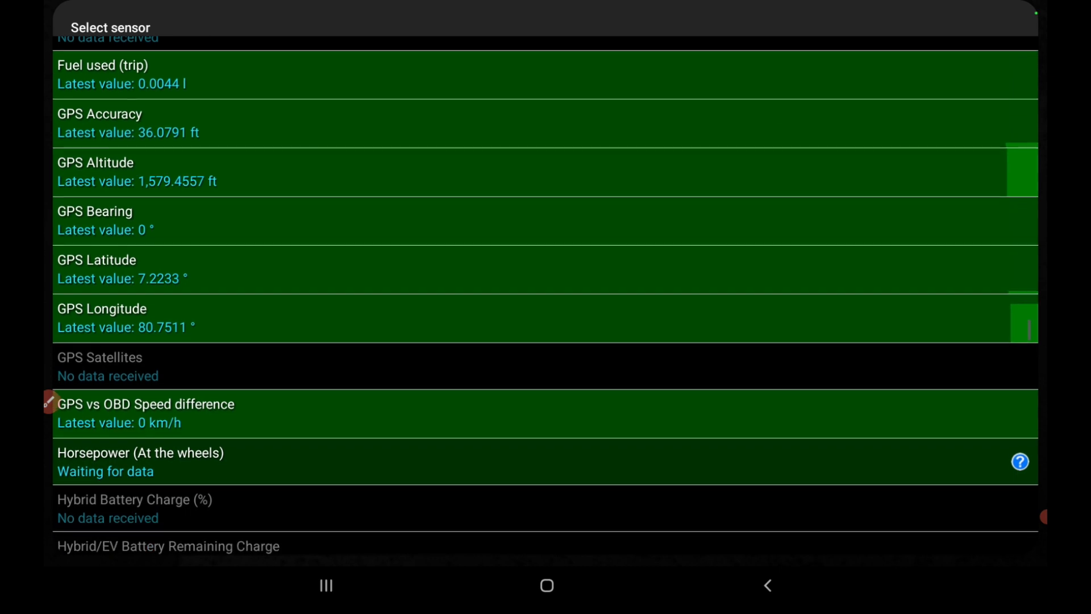
{"action": "scroll", "scroll_direction": "down", "scroll_amount": 3}
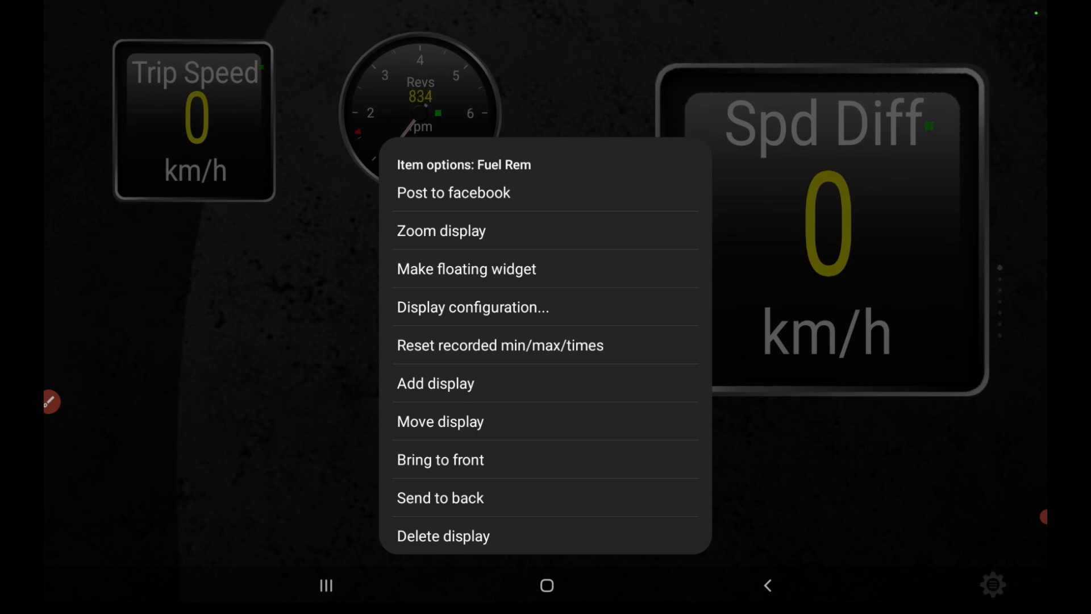
Step: Dismiss the Fuel Rem options and drag the Spd Diff display lower toward mid-dashboard
{"action": "left_click", "coordinate": [440, 421]}
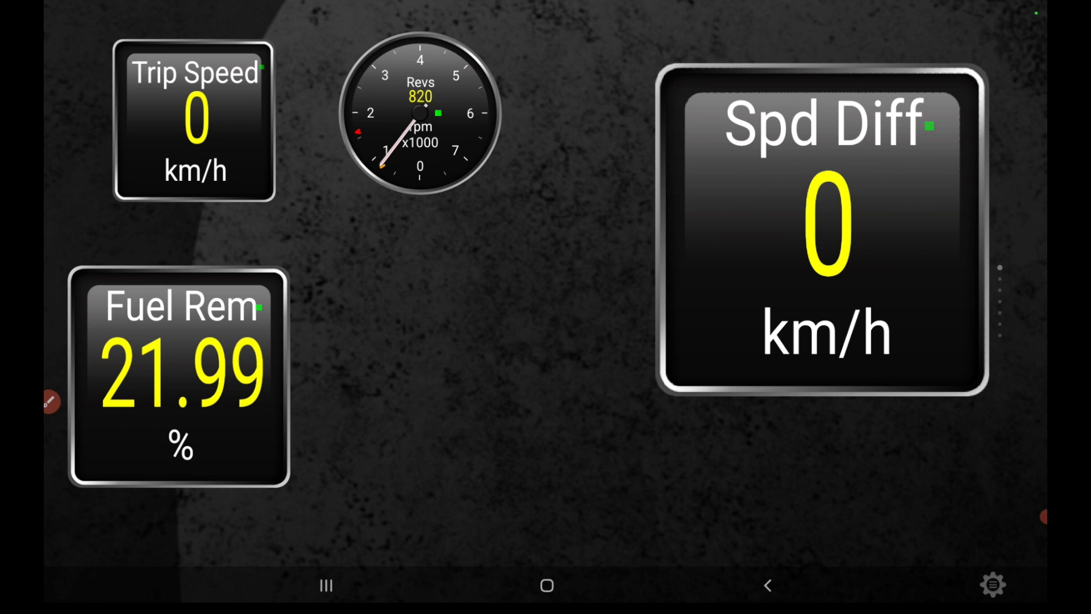
{"action": "left_click", "coordinate": [825, 227]}
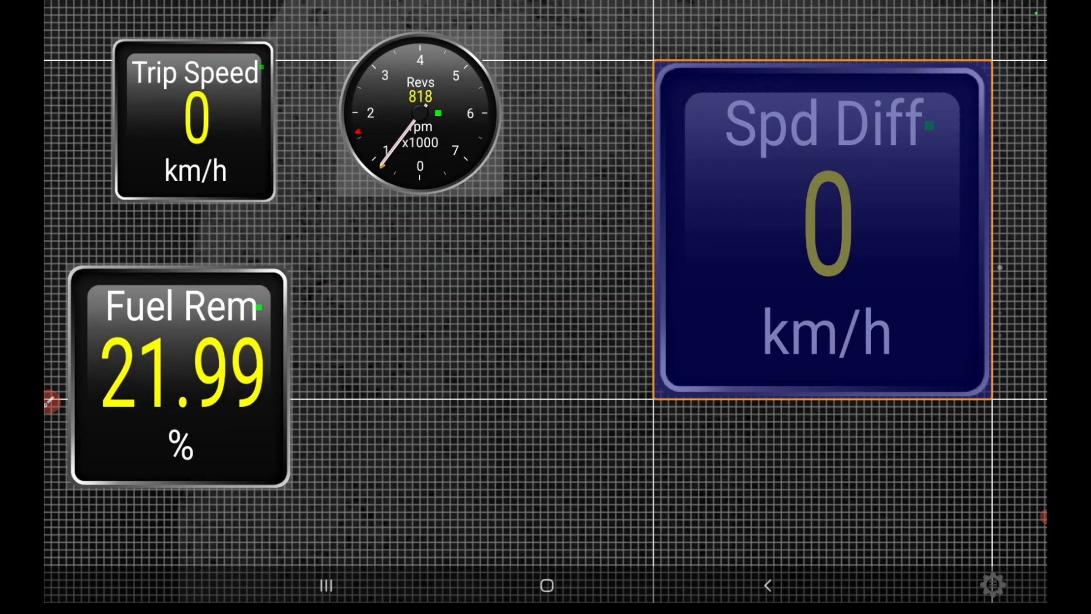
{"action": "left_click_drag", "start_coordinate": [821, 233], "coordinate": [529, 376]}
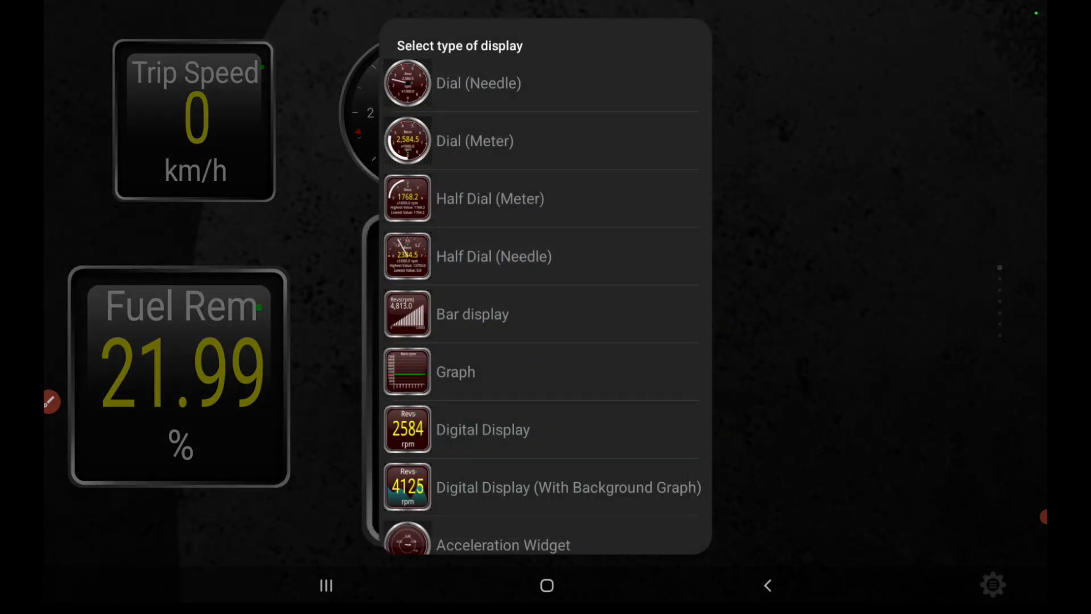
Step: Scroll through the display-type list, then the sensor list, for the next gauge
{"action": "scroll", "scroll_direction": "down", "scroll_amount": 3}
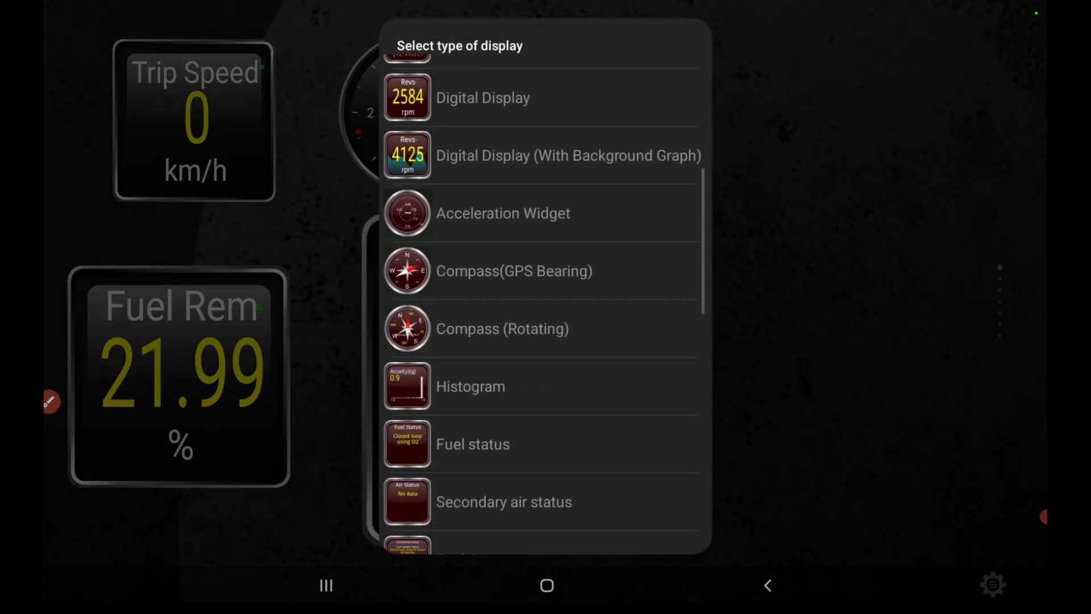
{"action": "scroll", "scroll_direction": "down", "scroll_amount": 3}
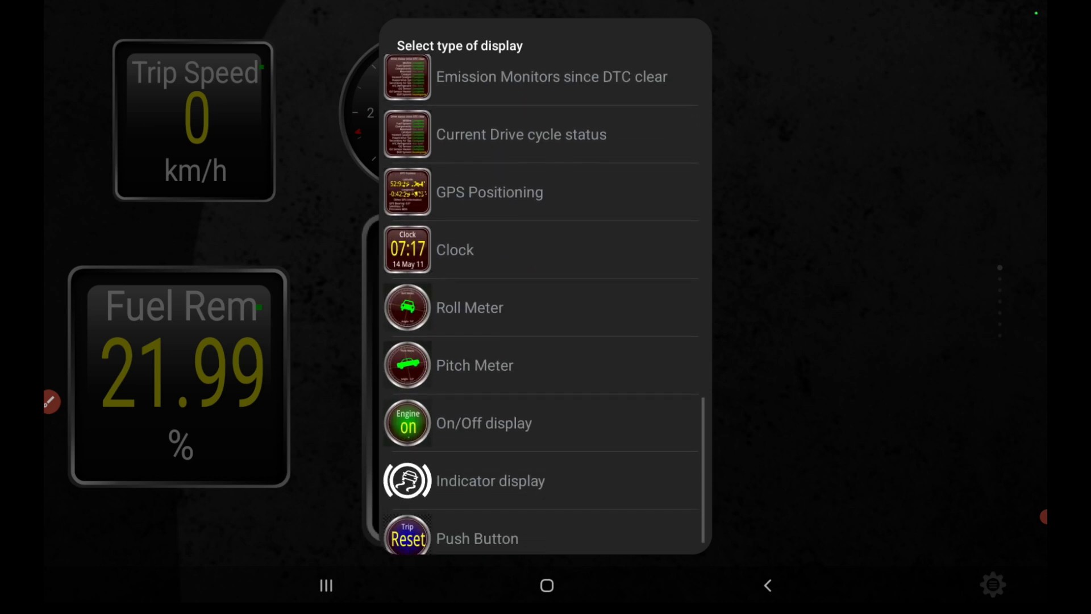
{"action": "scroll", "scroll_direction": "down", "scroll_amount": 3}
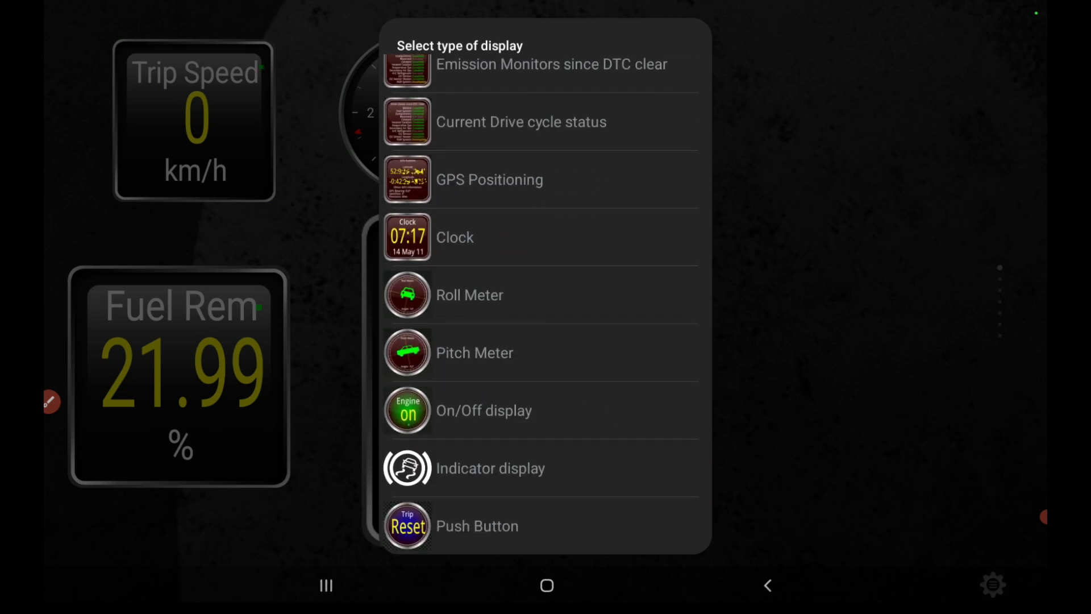
{"action": "scroll", "scroll_direction": "down", "scroll_amount": 3}
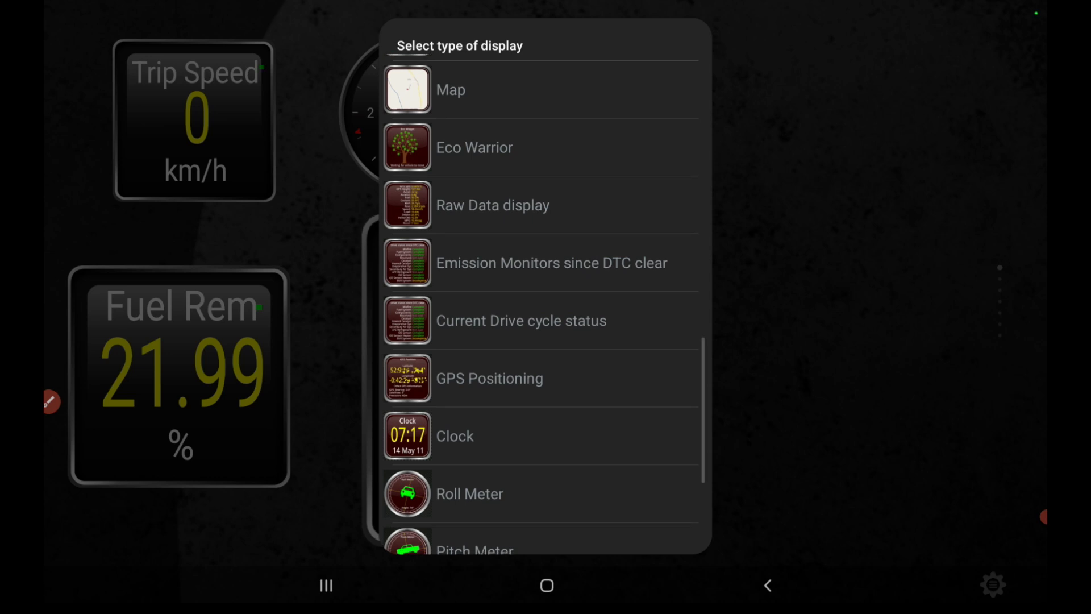
{"action": "scroll", "scroll_direction": "down", "scroll_amount": 3}
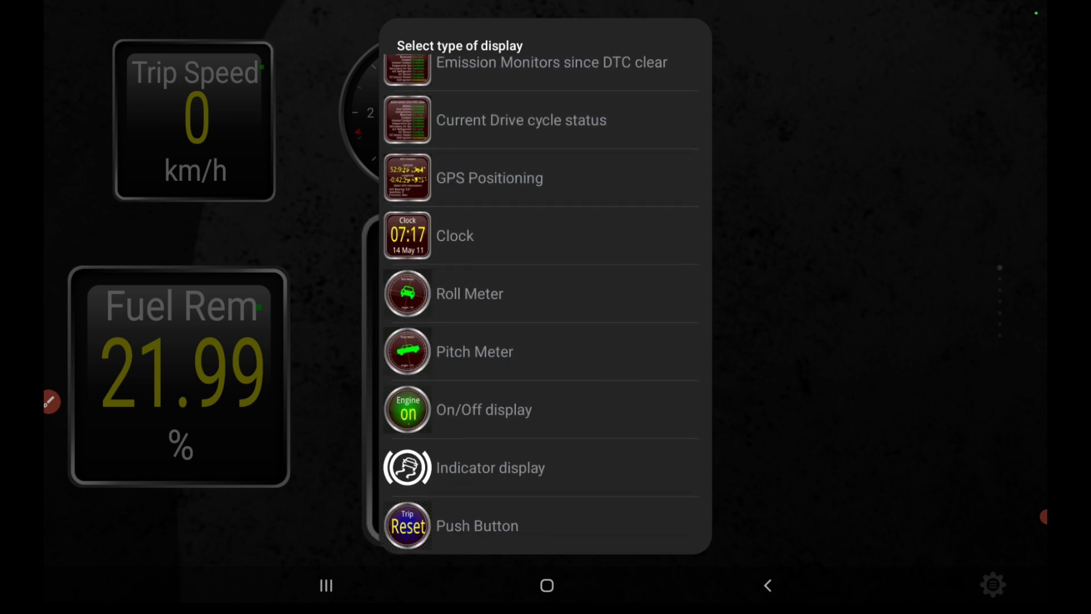
{"action": "scroll", "scroll_direction": "down", "scroll_amount": 3}
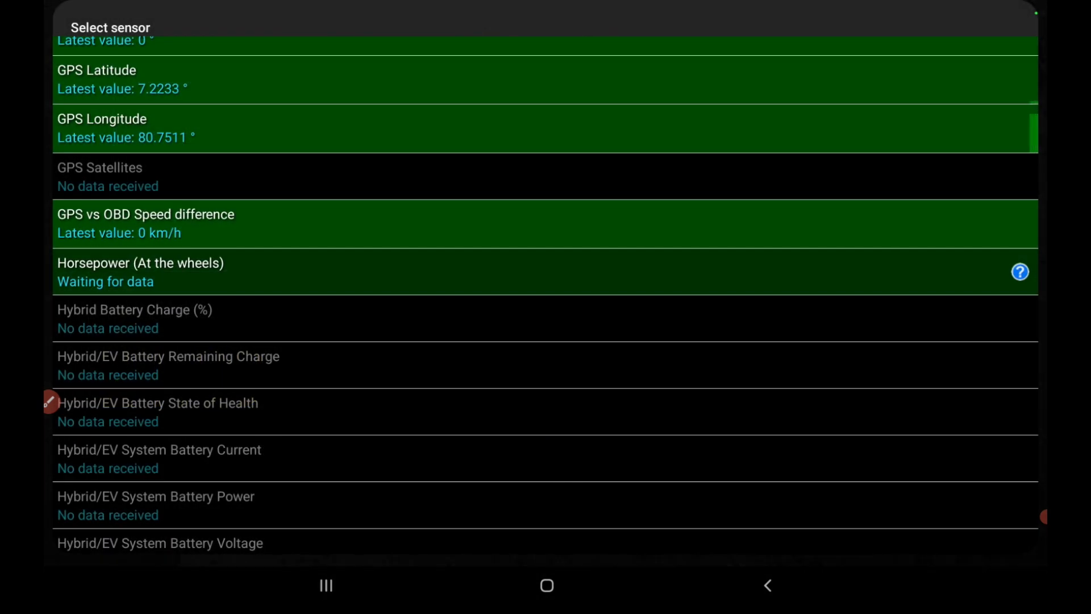
{"action": "scroll", "scroll_direction": "down", "scroll_amount": 3}
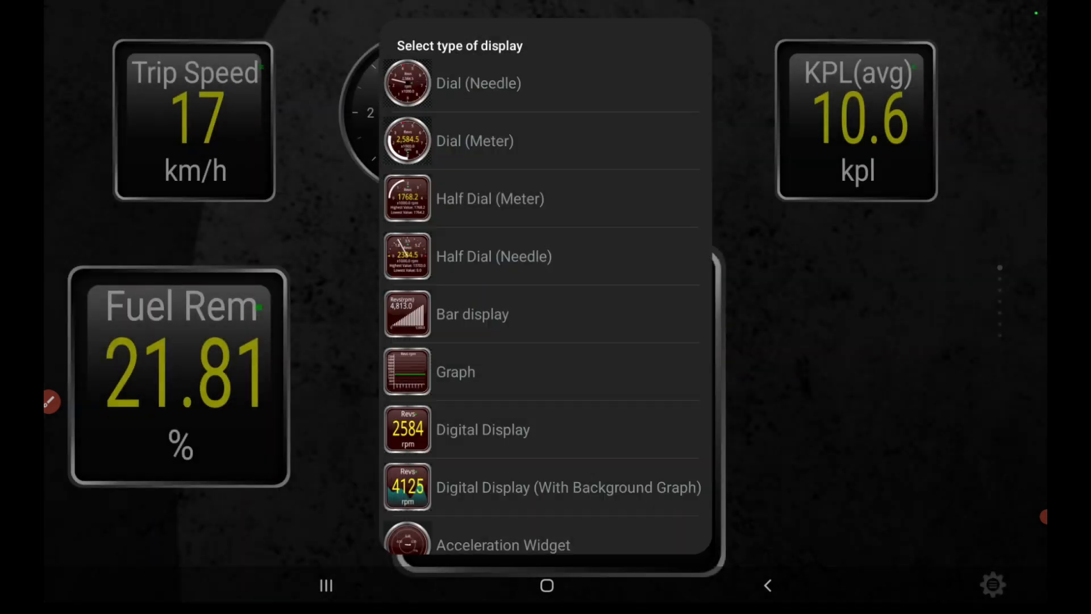
{"action": "scroll", "scroll_direction": "down", "scroll_amount": 3}
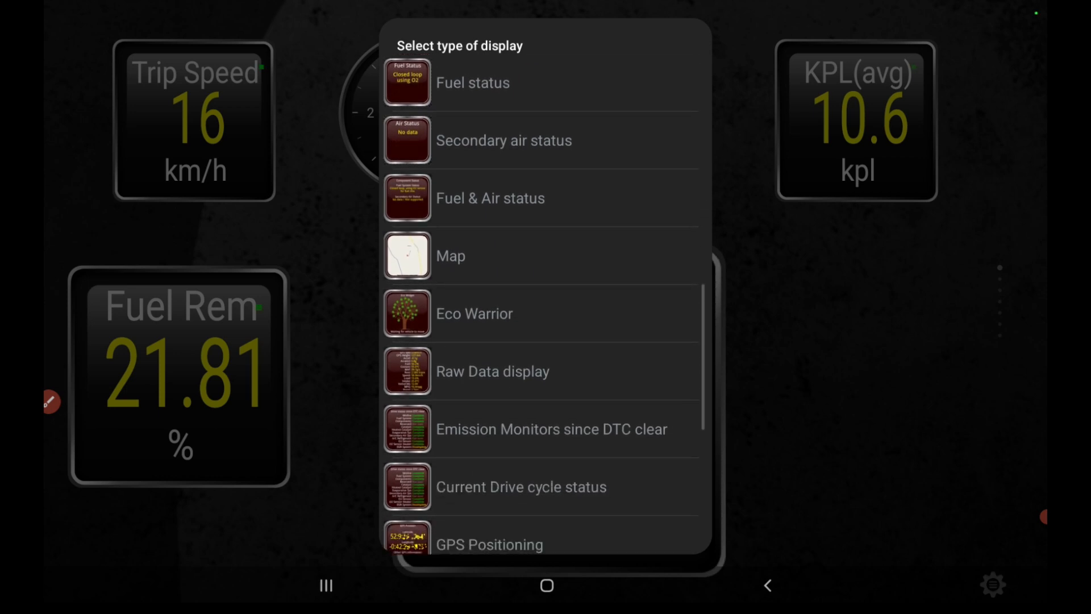
{"action": "scroll", "scroll_direction": "down", "scroll_amount": 3}
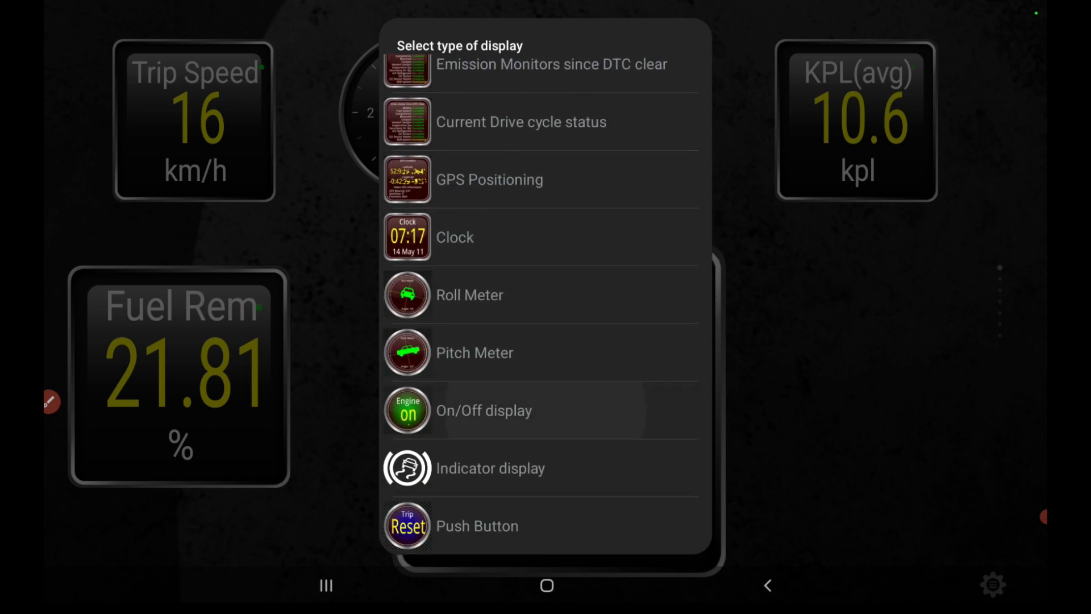